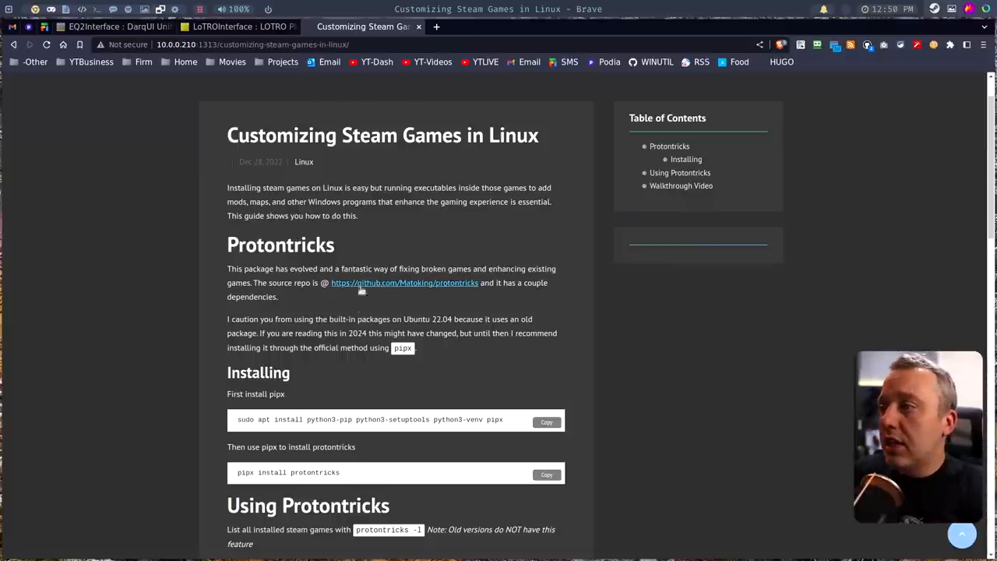
mouse_move(418, 289)
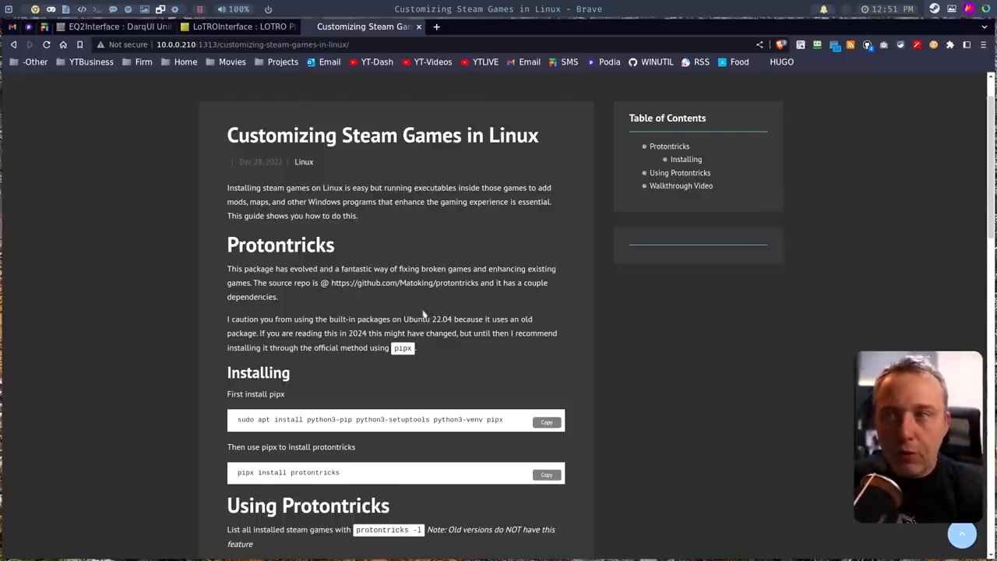
mouse_move(417, 303)
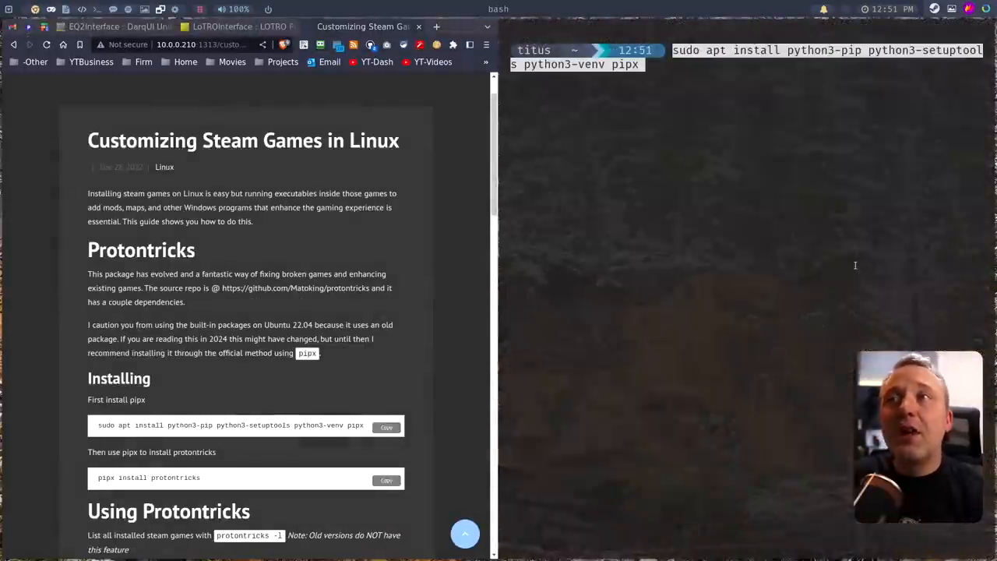
Install pipx and its Python dependencies via apt, then install protontricks 1.10.1 with pipx.
key("Return")
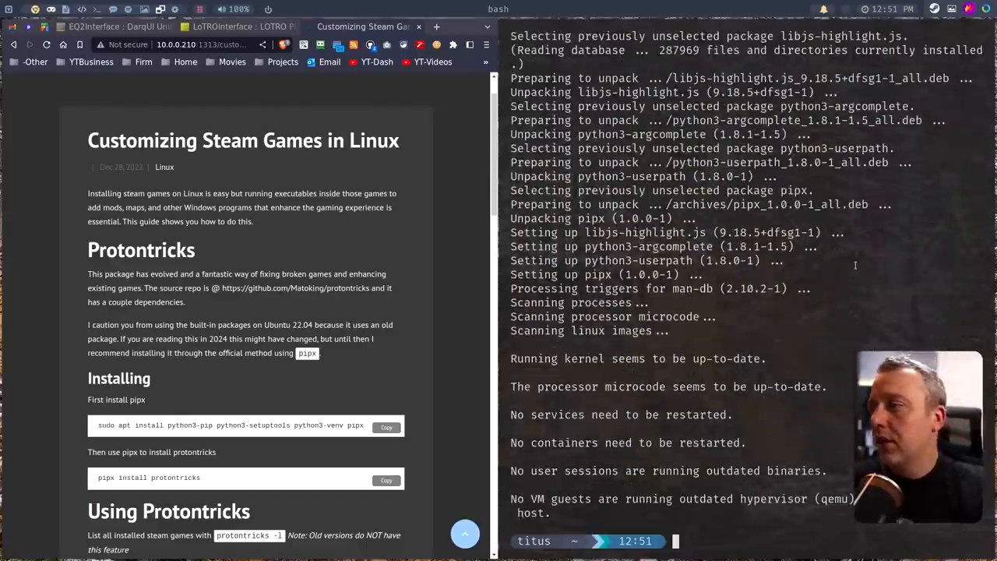
left_click(385, 480)
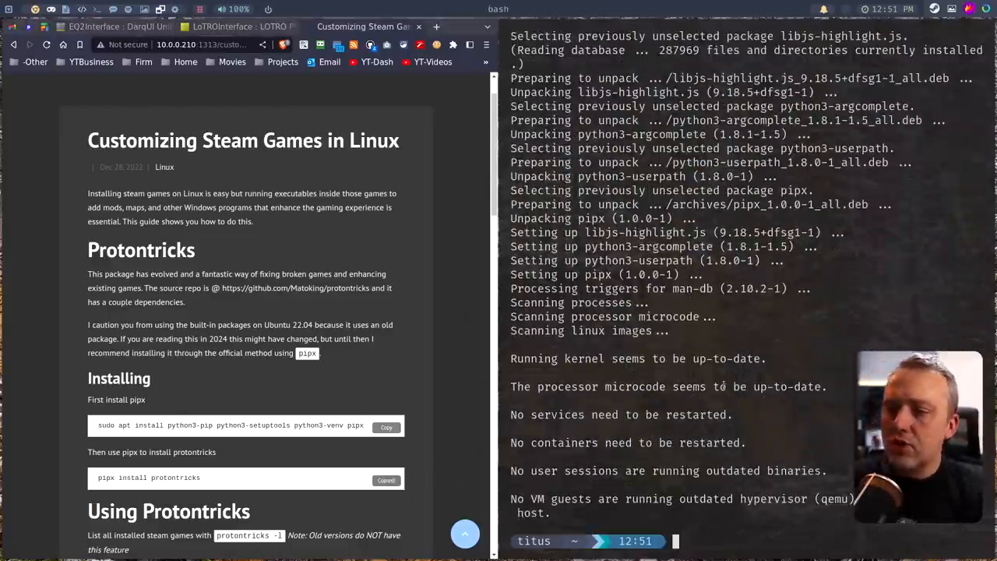
key("Return")
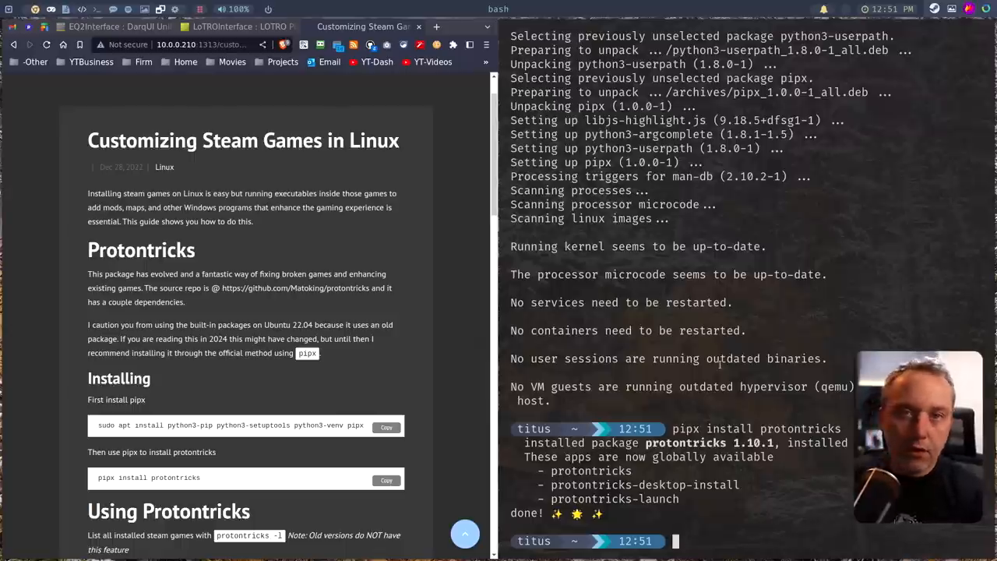
mouse_move(718, 400)
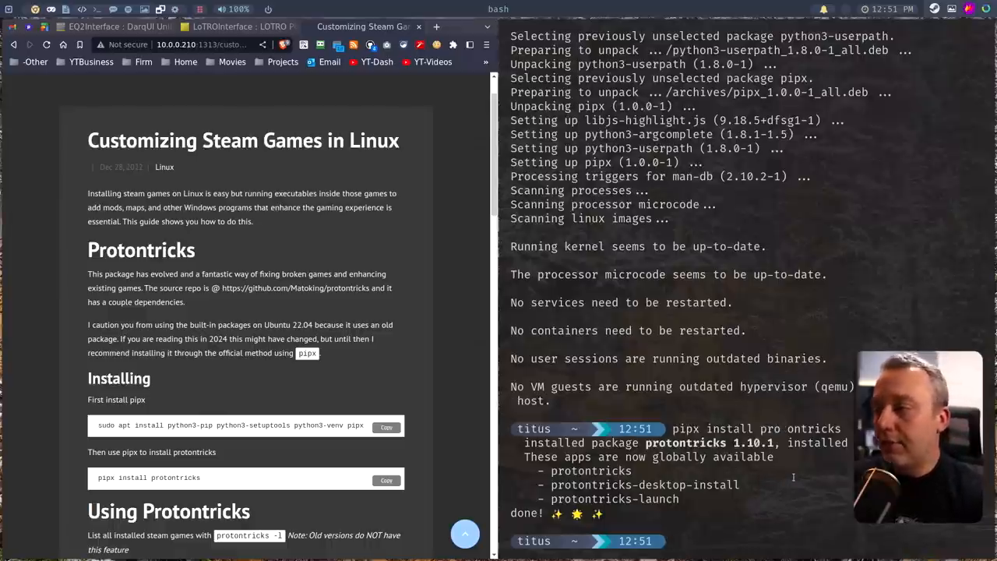
Run protontricks, then install winetricks with 'sudo apt install winetricks', fixing the 'instal winetric' typo.
scroll("down", 3)
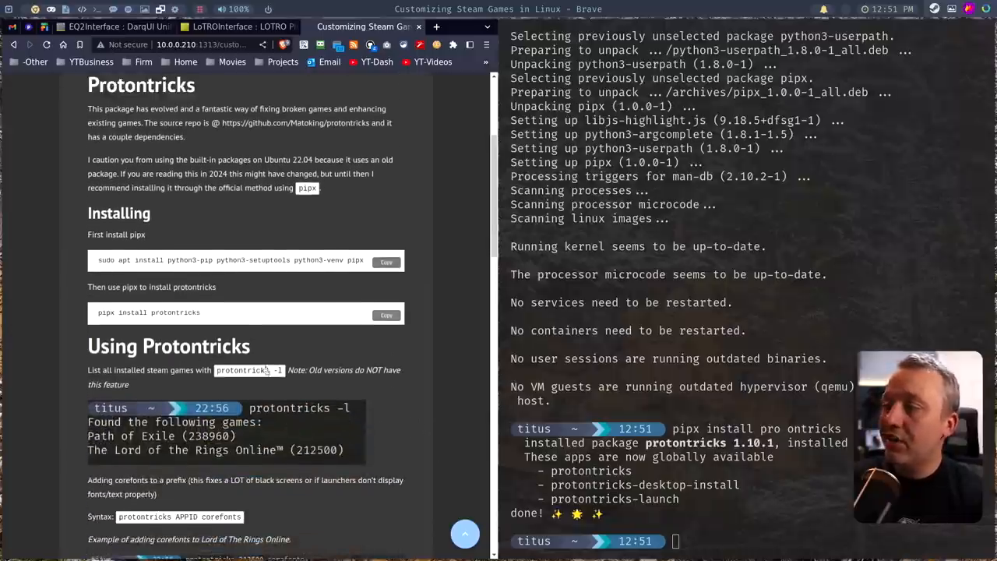
type("protontricks -l")
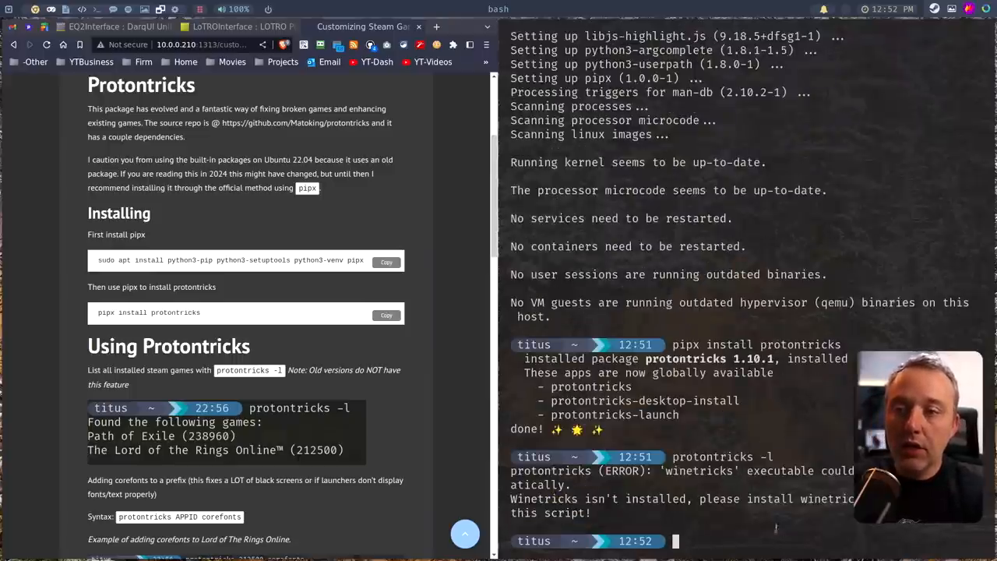
type("sudo apt")
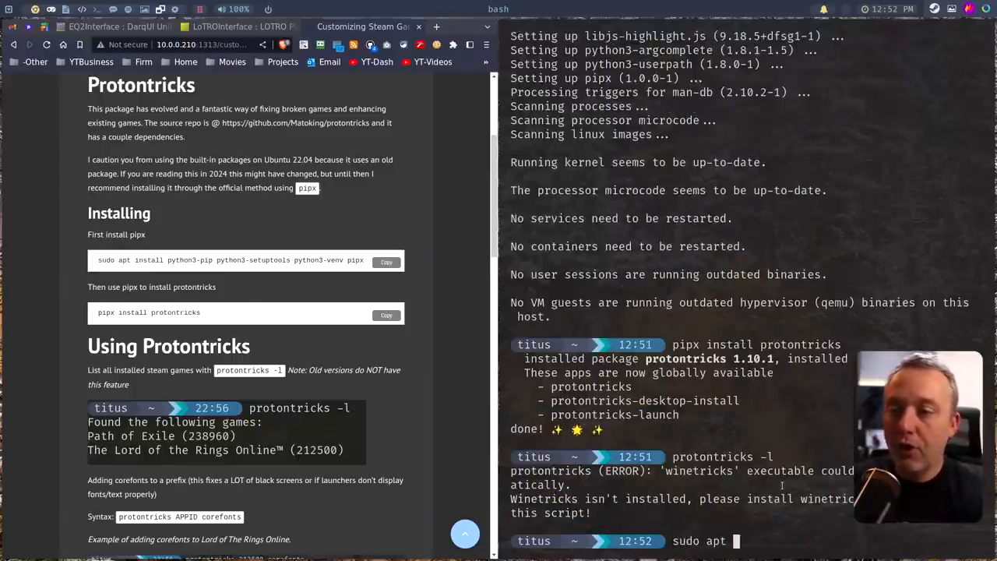
type("instal winetric")
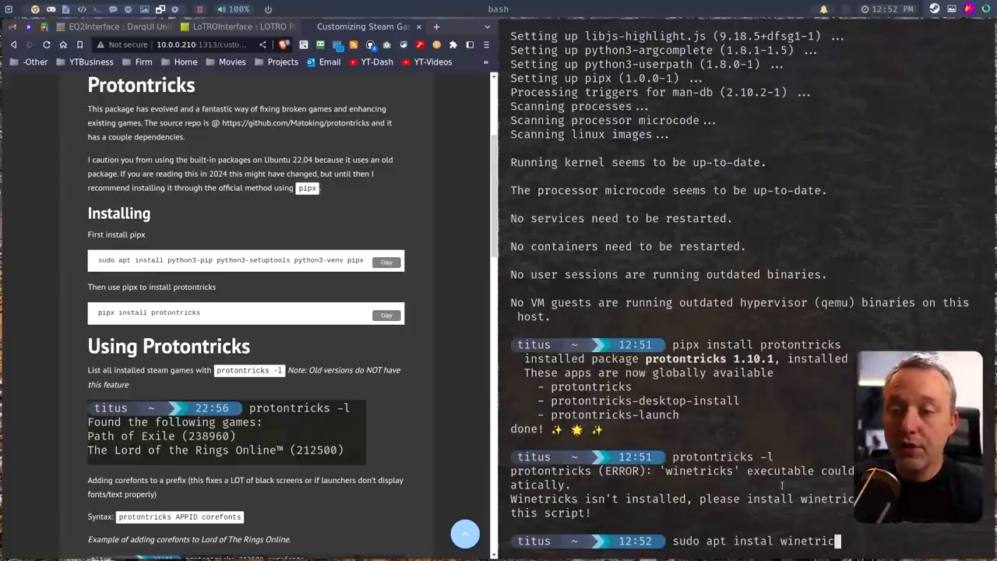
key("Return")
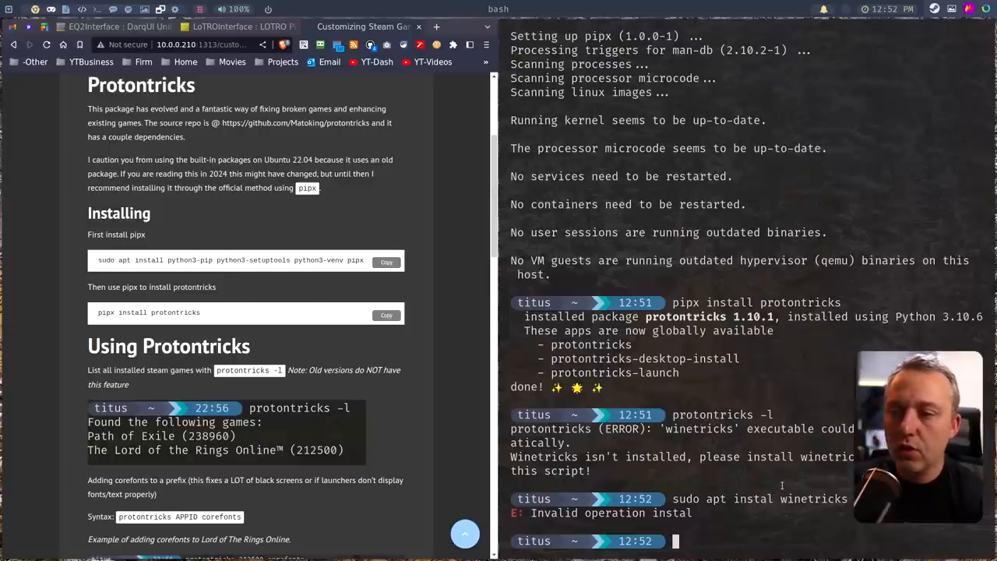
type("sudo apt install winetricks")
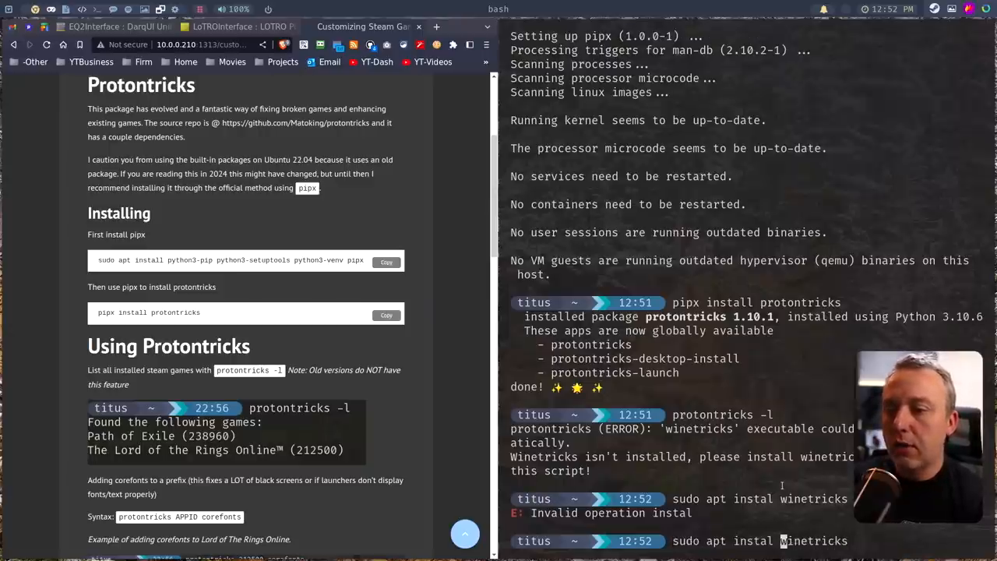
key("Return")
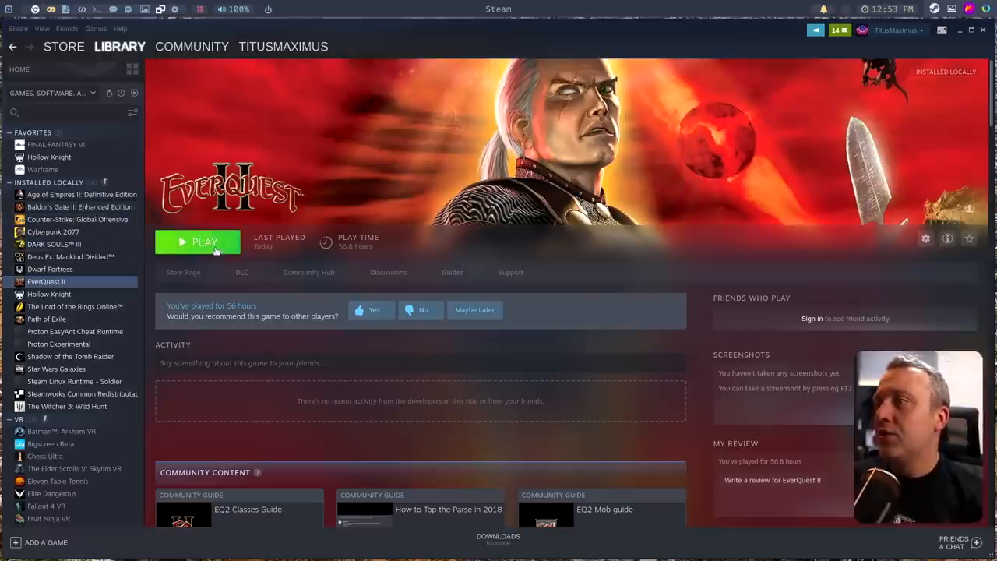
Click Play on EverQuest II in the Steam Library.
left_click(197, 243)
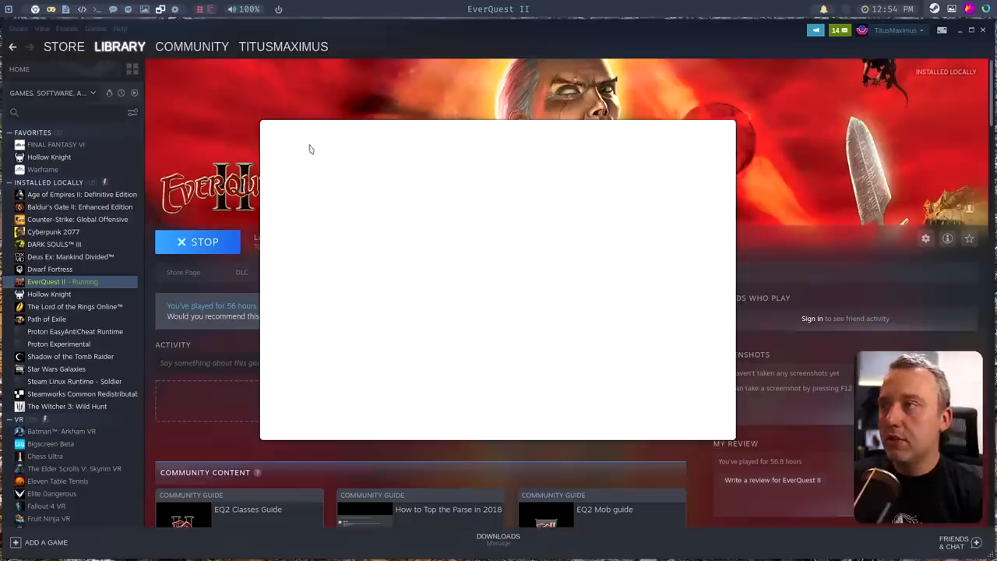
mouse_move(497, 232)
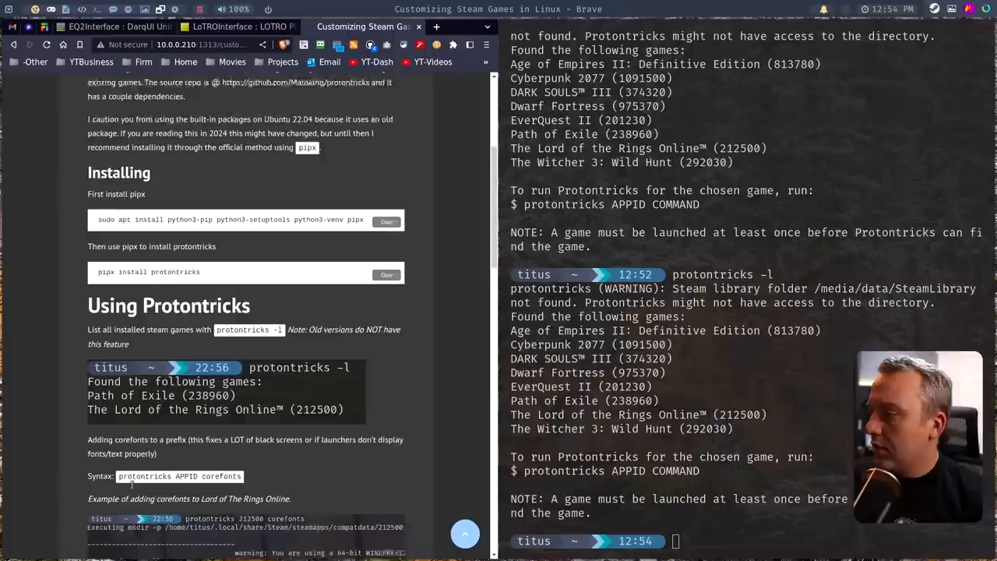
Run 'protontricks 201230 corefonts' and follow the winetricks font installation output.
scroll("down", 3)
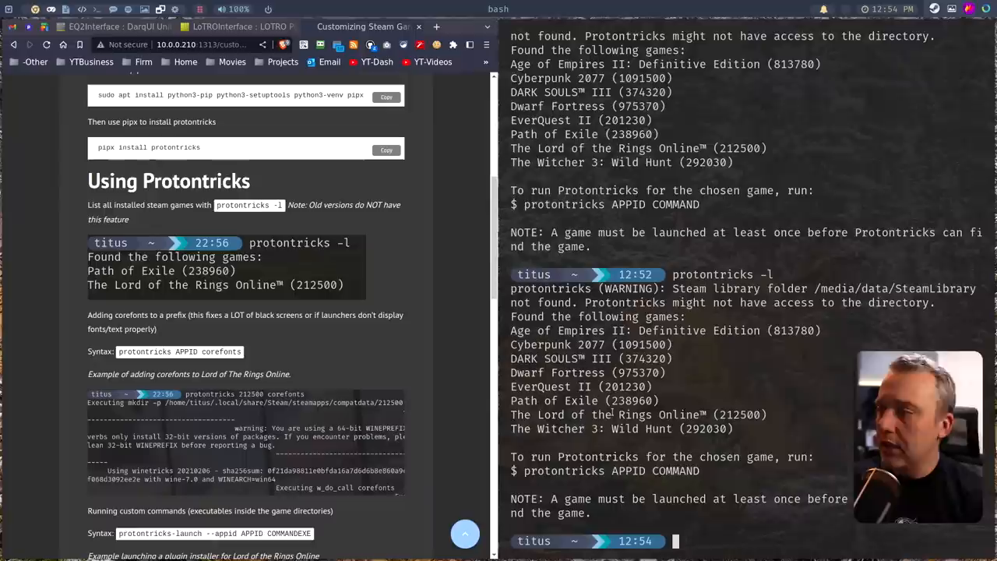
type("protontricks")
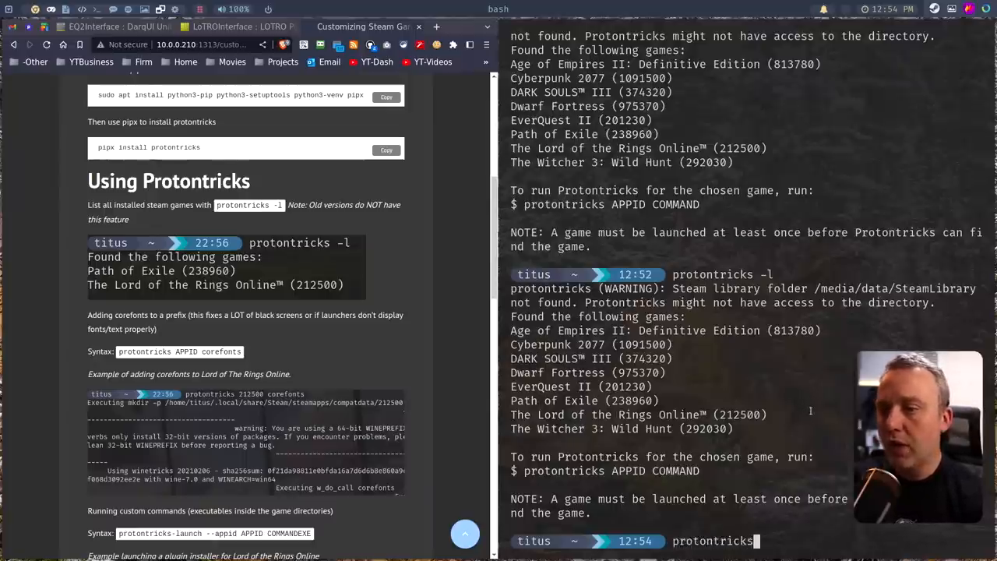
type("201230")
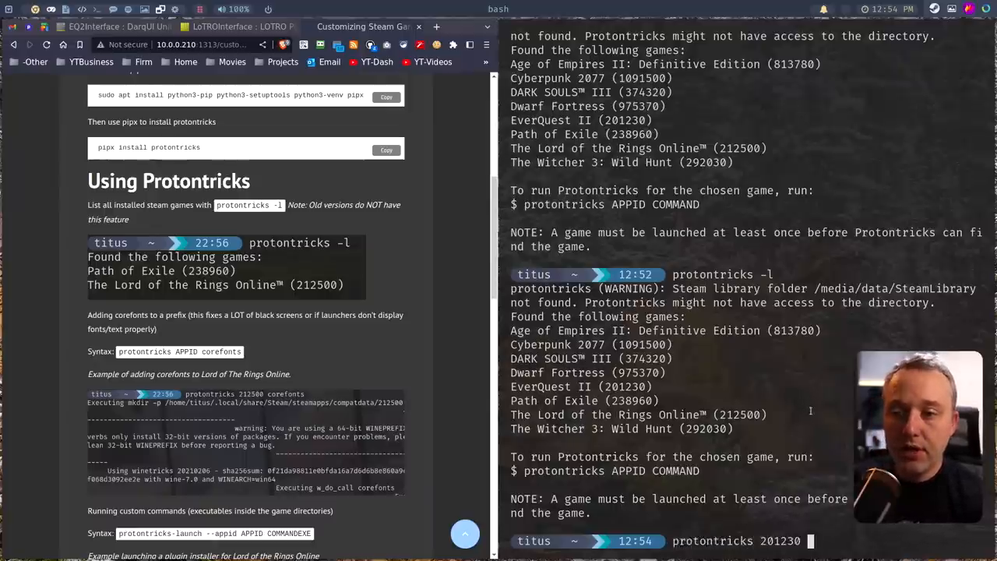
type("corefonts")
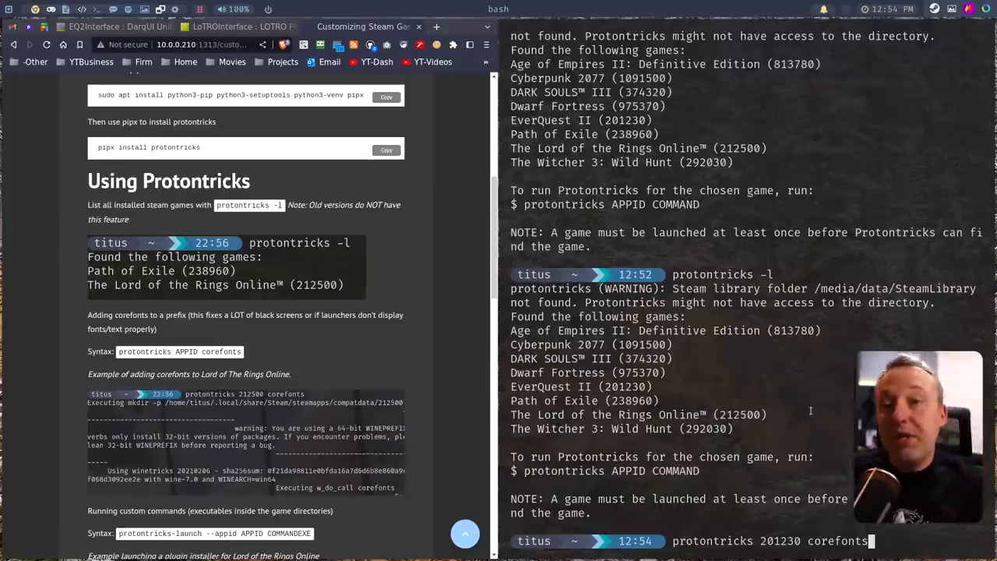
key("Return")
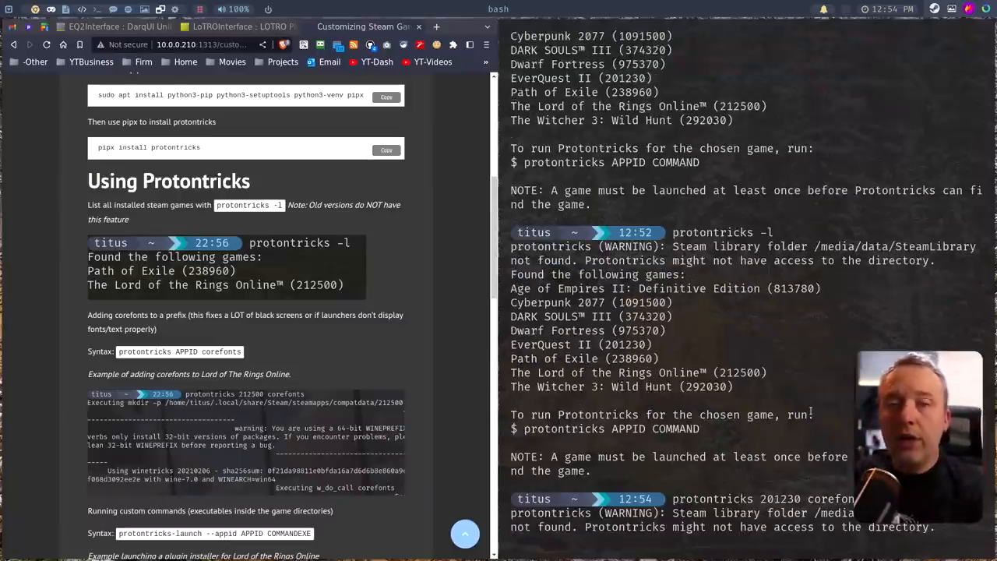
scroll("down", 3)
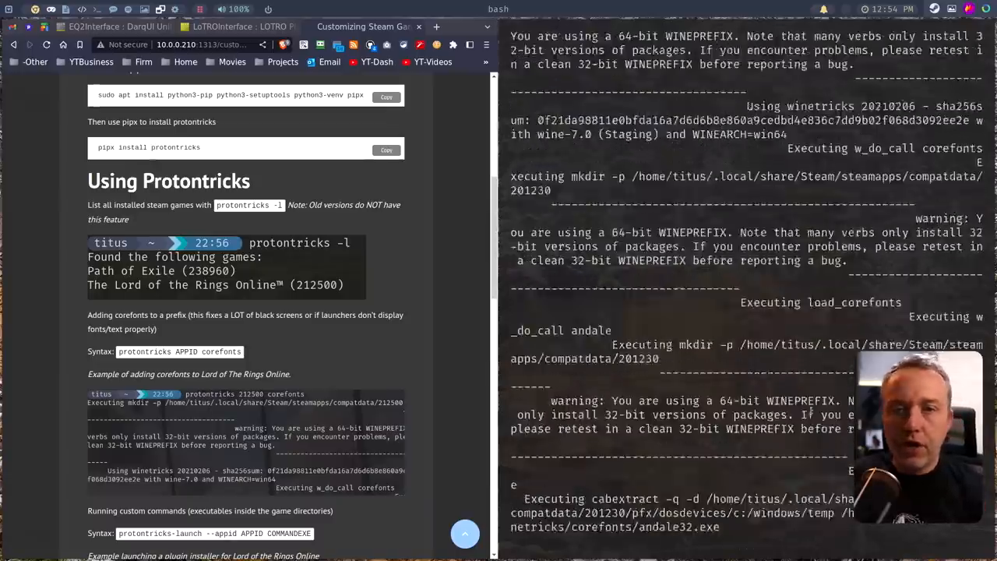
scroll("down", 3)
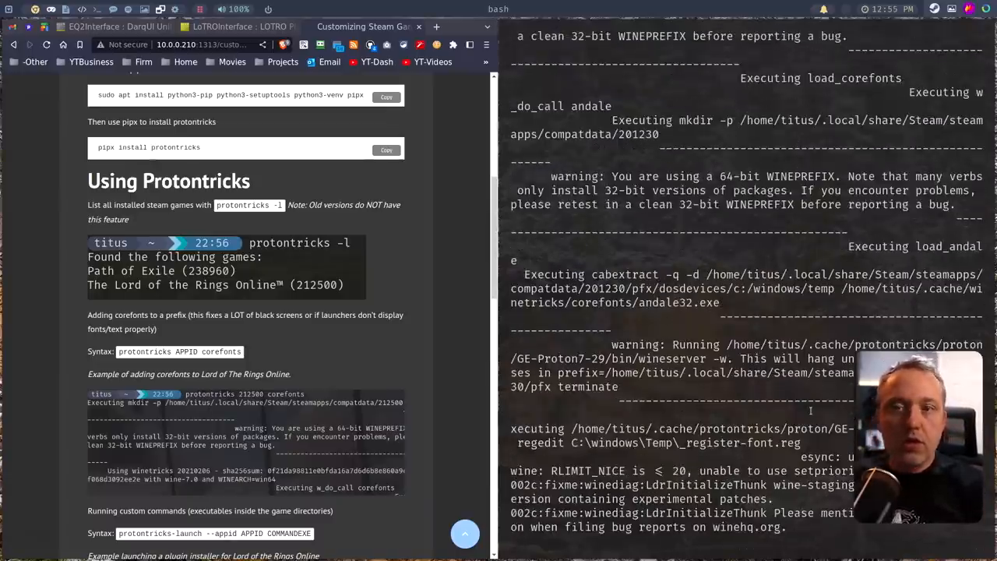
scroll("down", 3)
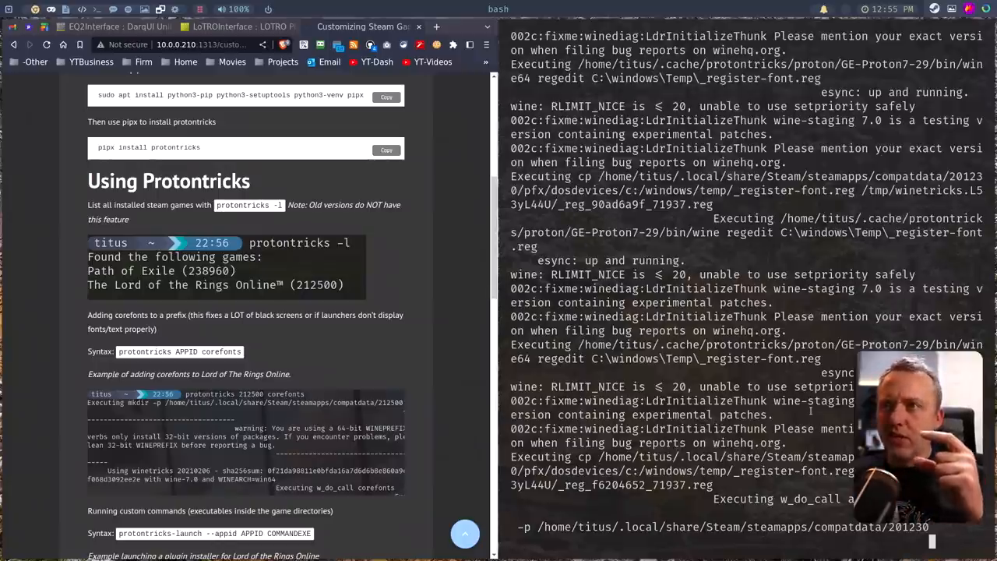
scroll("down", 3)
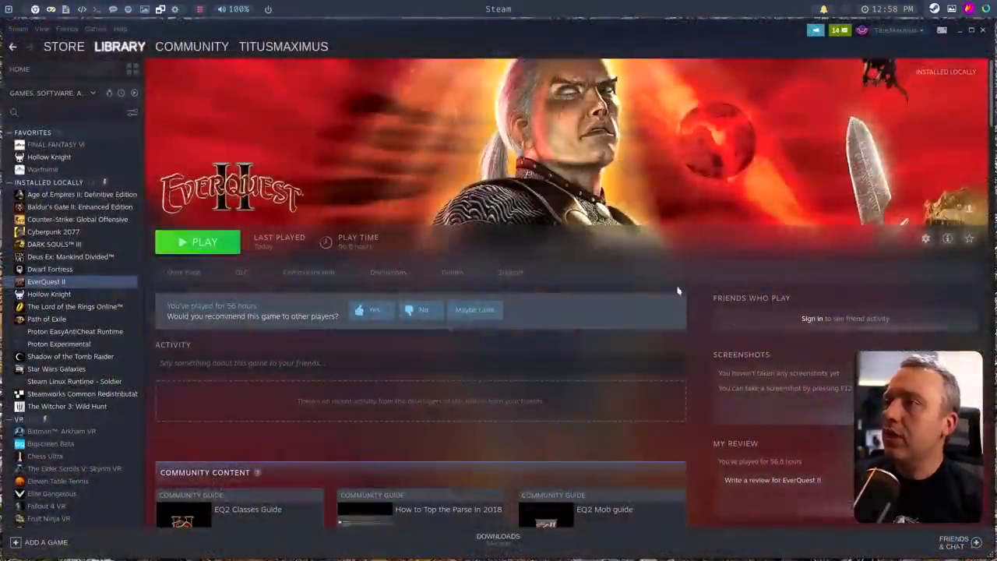
Click Play on EverQuest II in the Steam Library again.
left_click(197, 242)
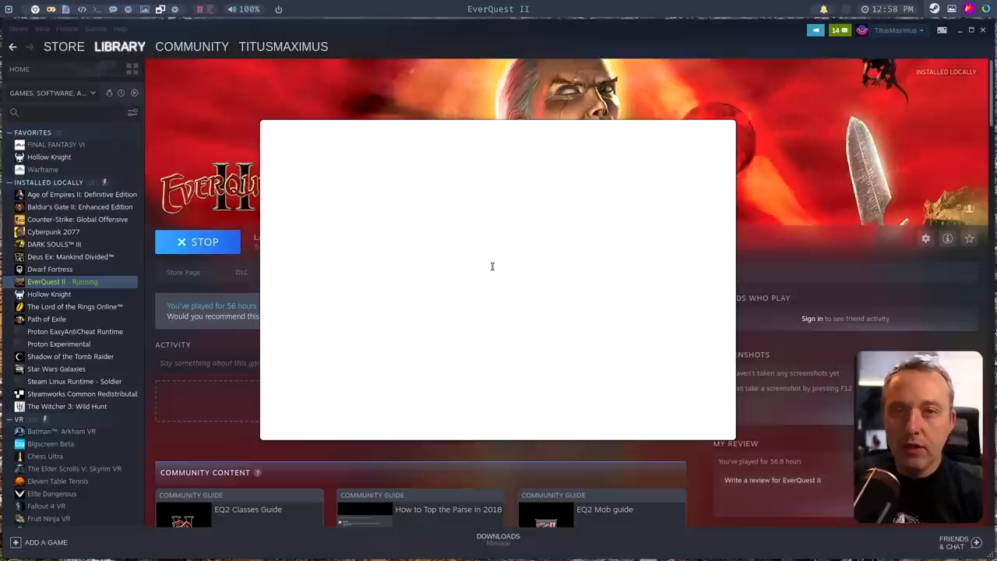
mouse_move(377, 204)
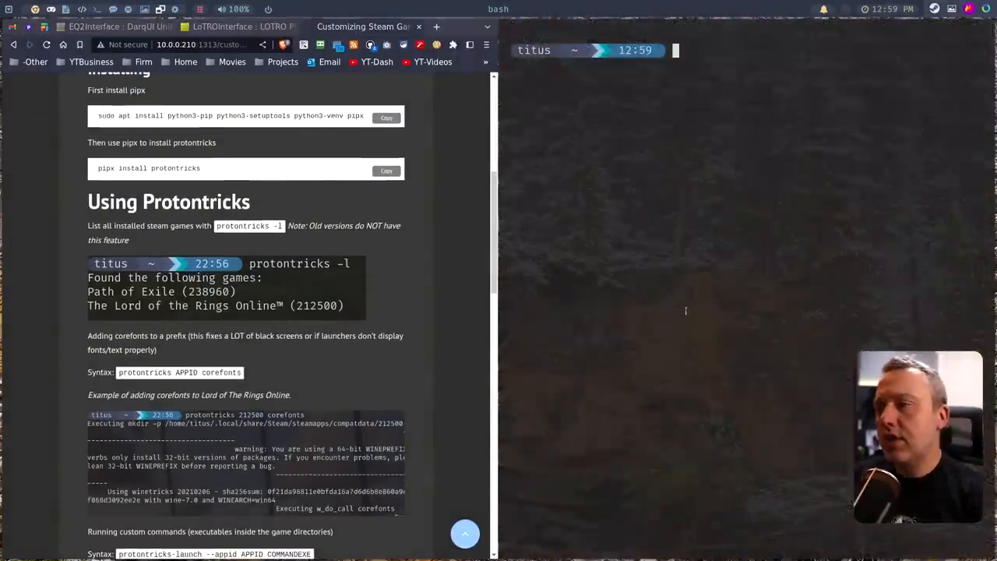
Launch 'protontricks 201230 --gui', confirm the EverQuest II prefix, and choose 'Install a Windows DLL or component'.
type("protontricks 201230 corefonts")
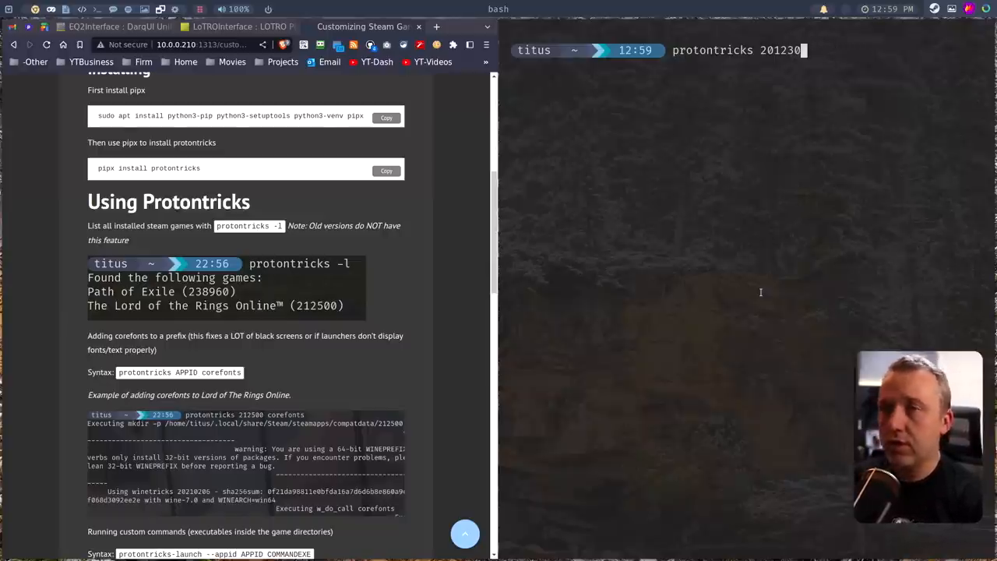
key("Return")
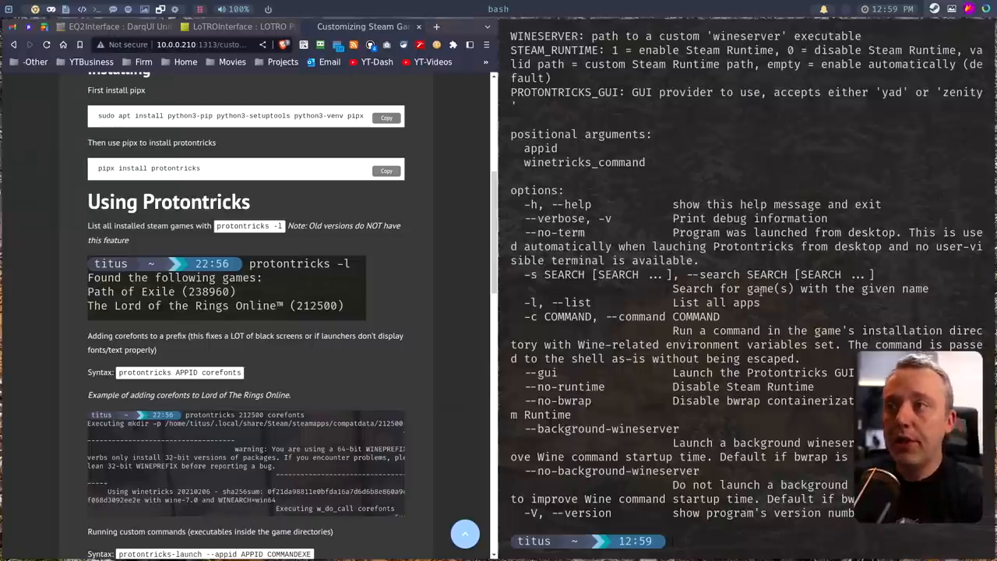
type("protontricks 201230 --gui")
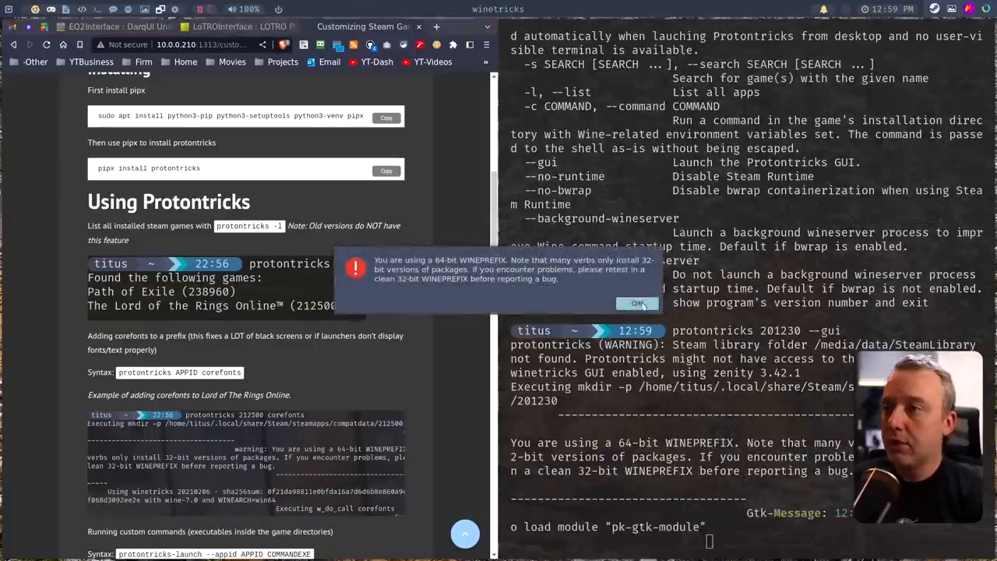
left_click(637, 303)
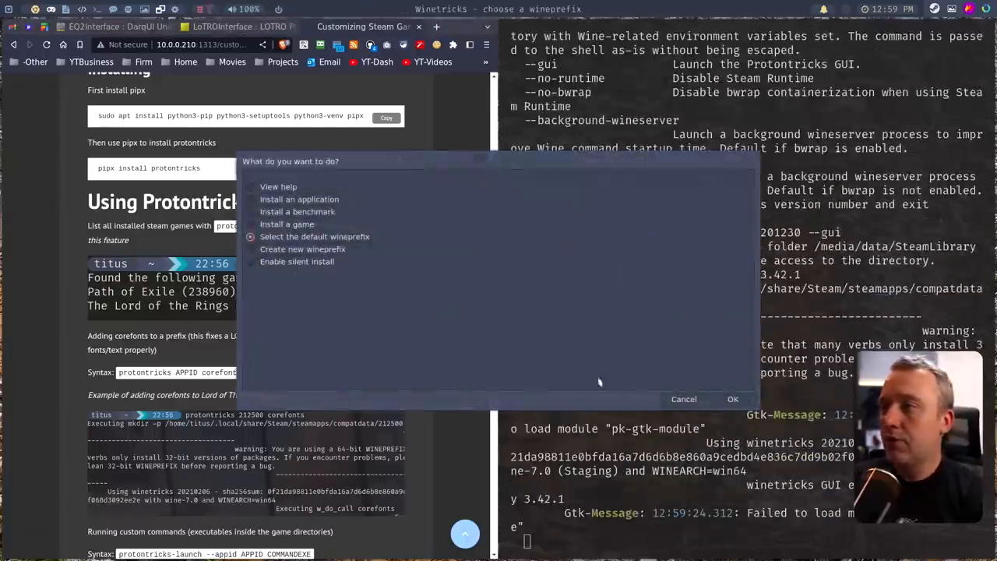
left_click(732, 398)
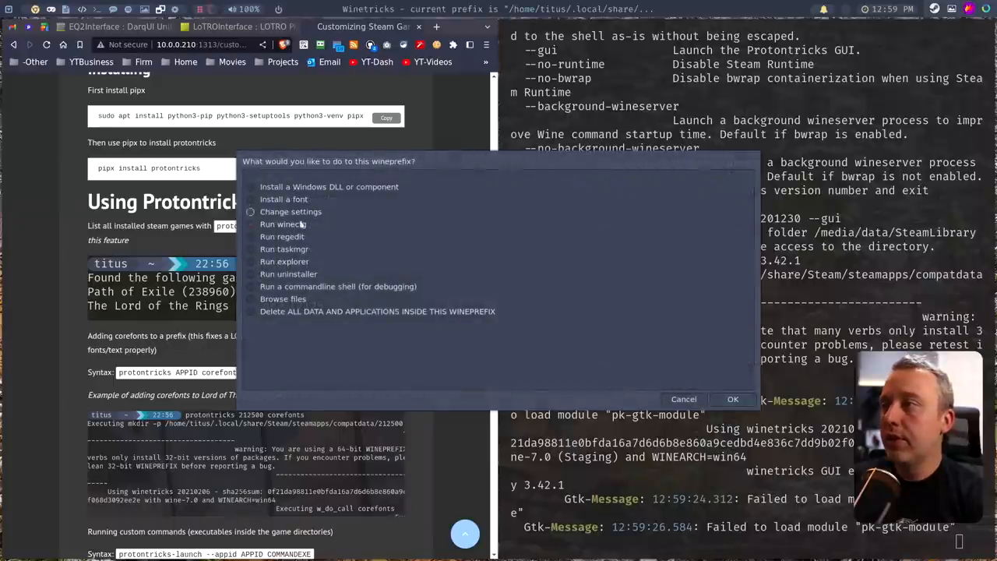
left_click(329, 186)
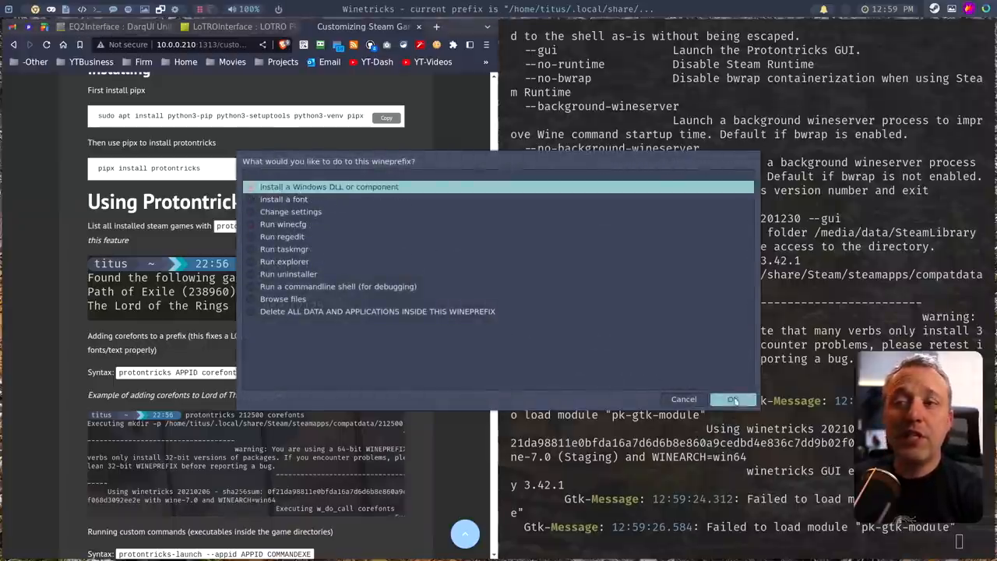
left_click(732, 399)
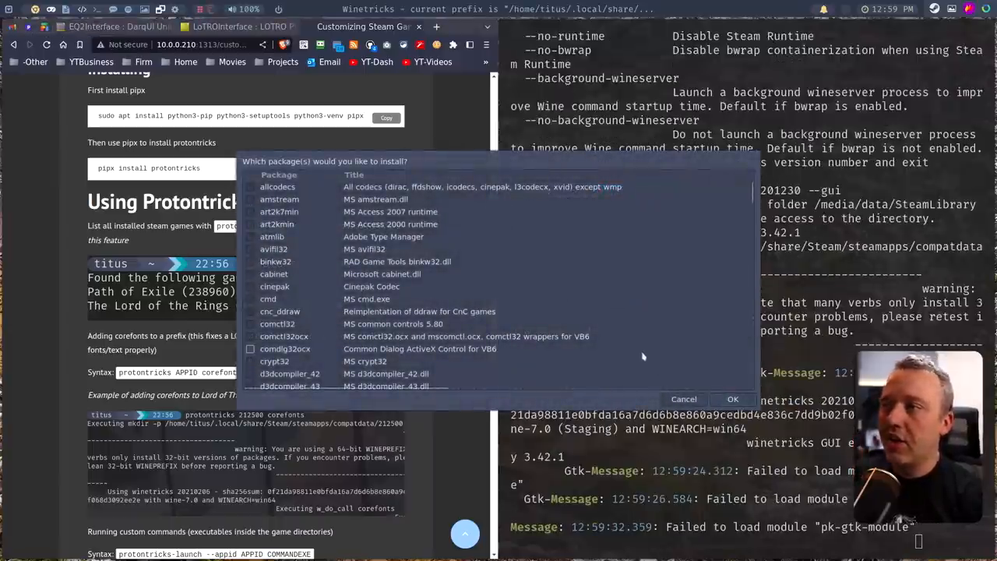
Tick the vcrun2010, vcrun2012, vcrun2013 and vcrun2019 Visual C++ runtimes in the component list.
scroll("down", 3)
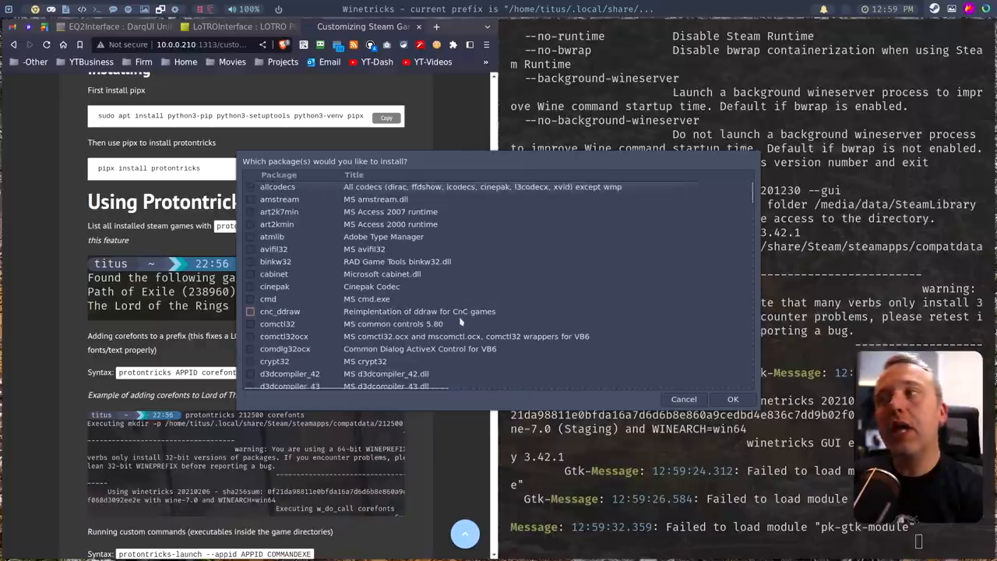
scroll("down", 3)
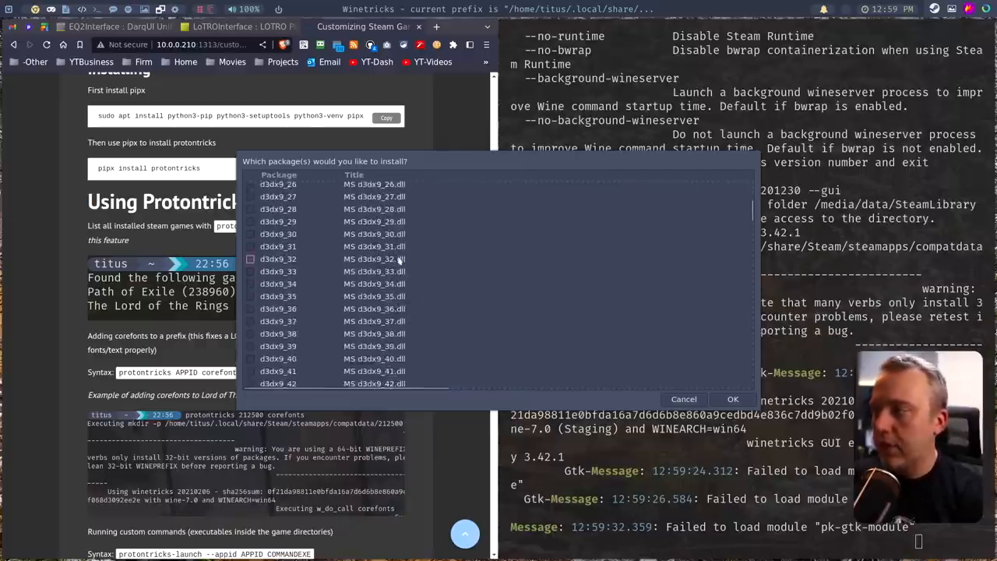
scroll("down", 3)
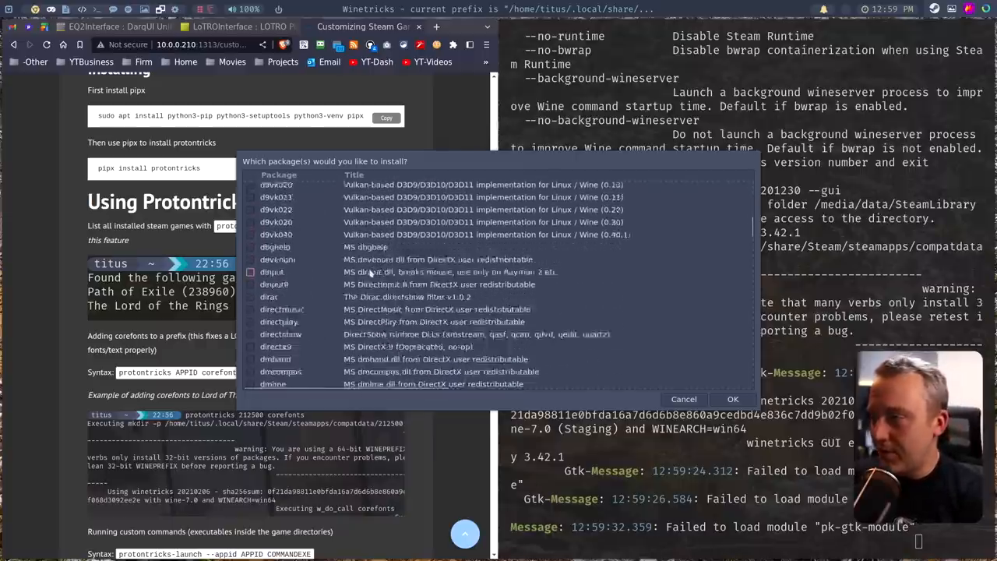
scroll("down", 3)
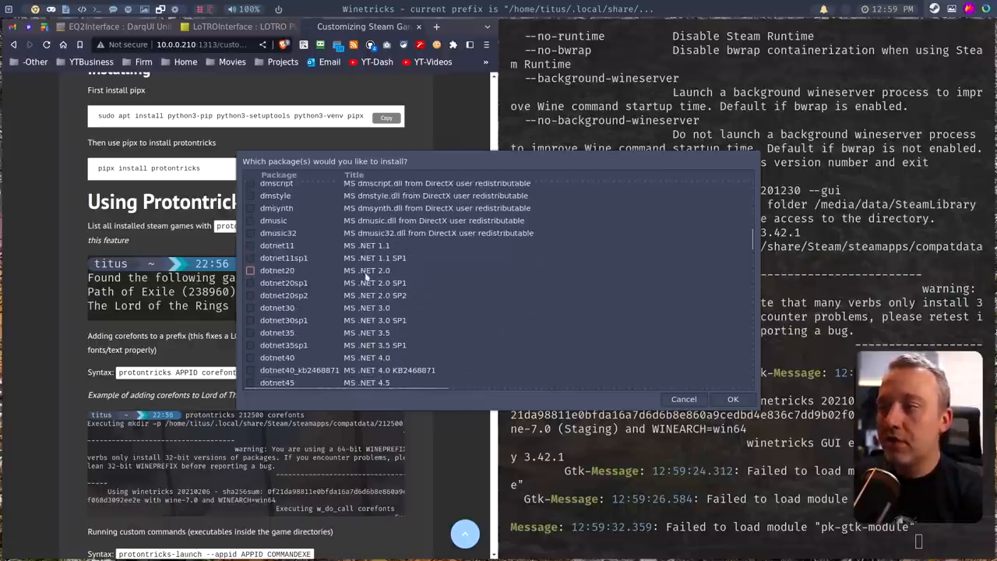
scroll("down", 3)
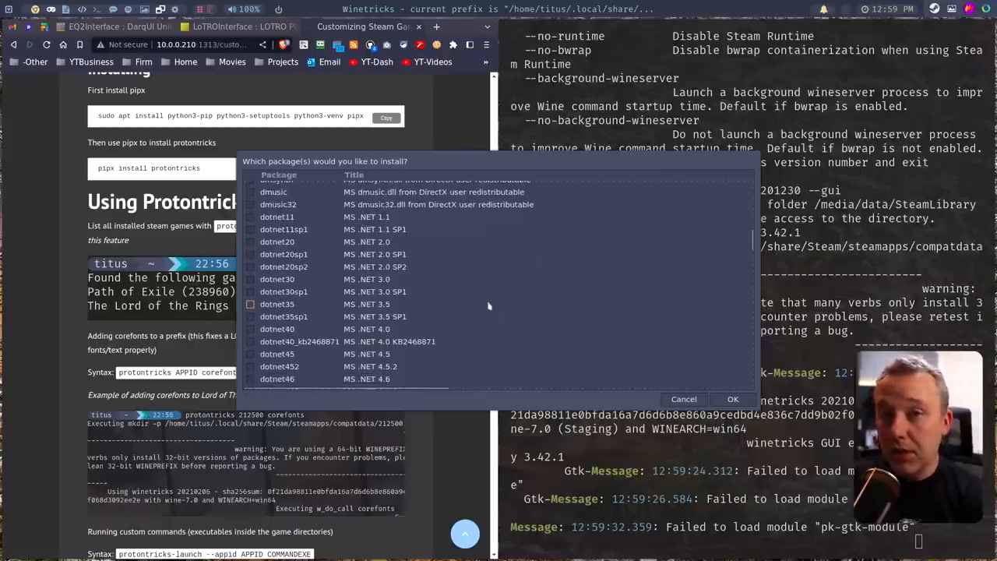
scroll("down", 3)
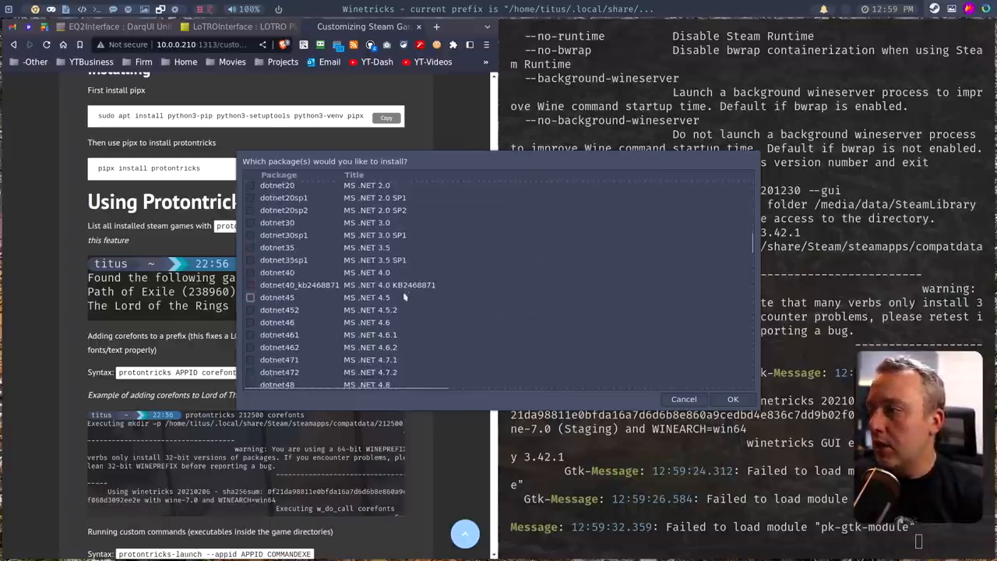
scroll("down", 3)
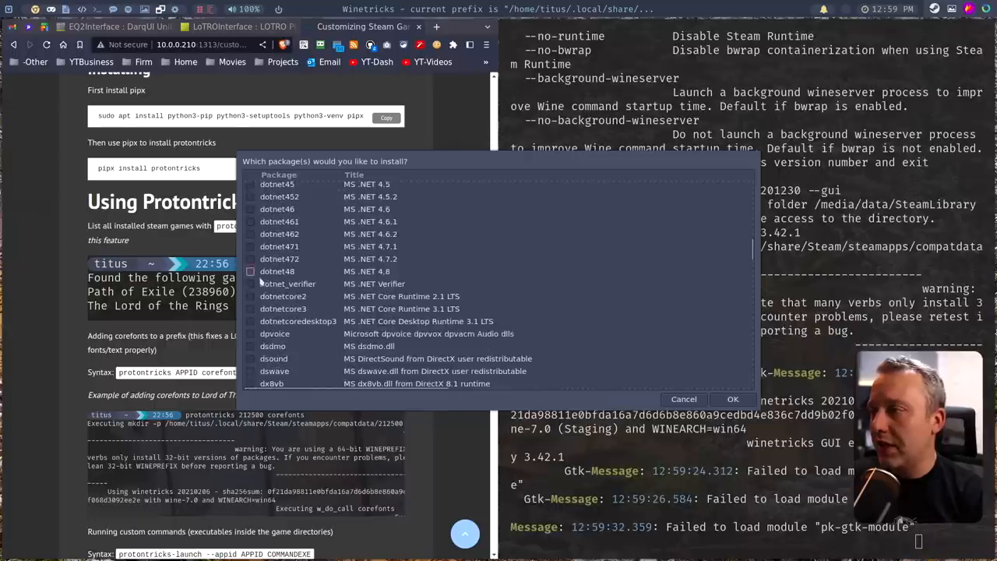
scroll("down", 3)
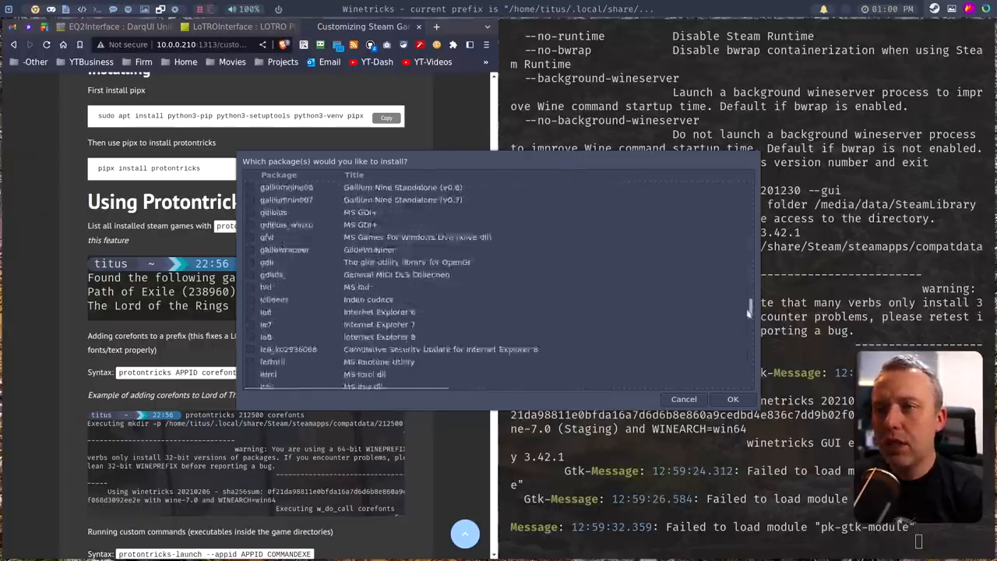
scroll("down", 3)
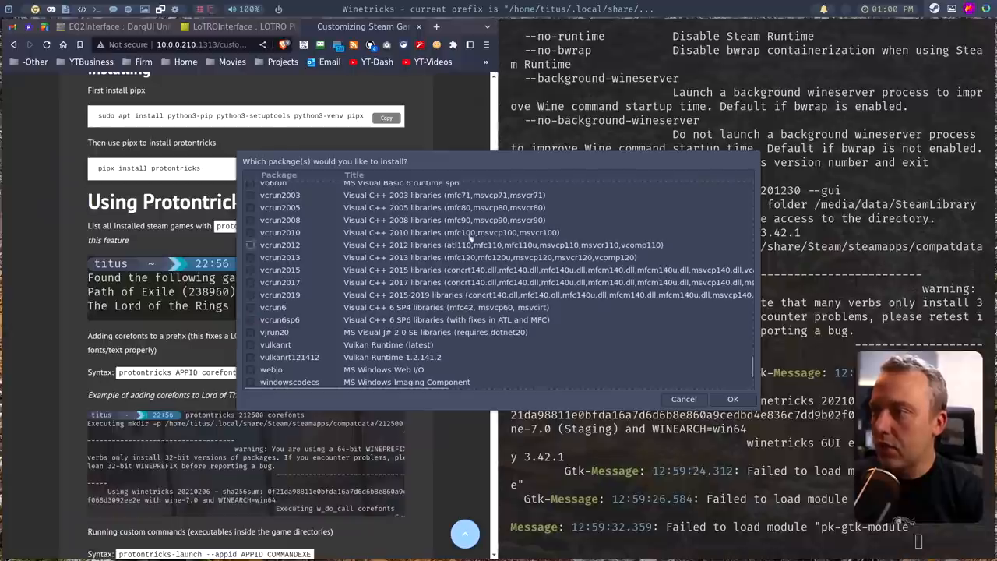
left_click(251, 295)
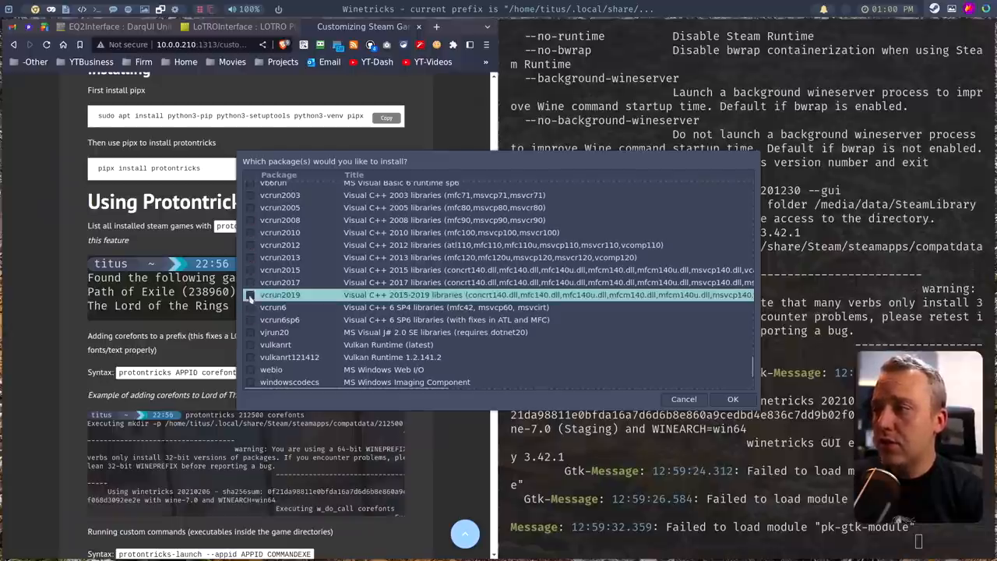
left_click(250, 294)
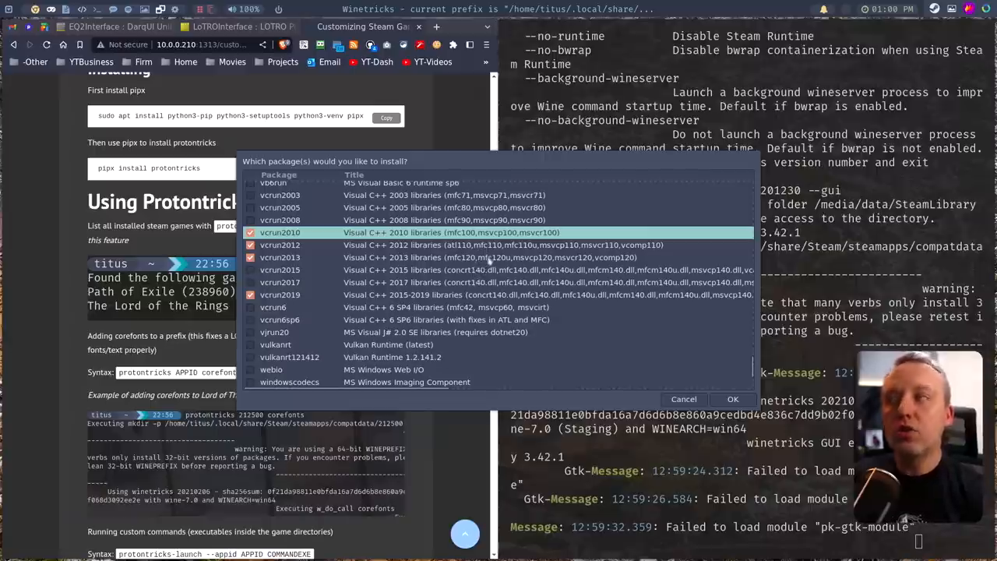
left_click(250, 207)
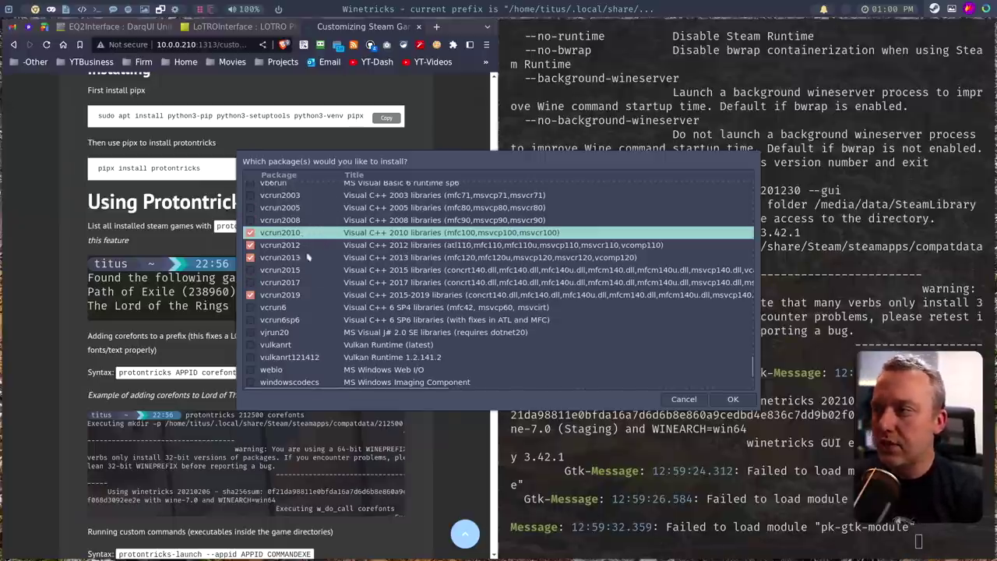
scroll("down", 3)
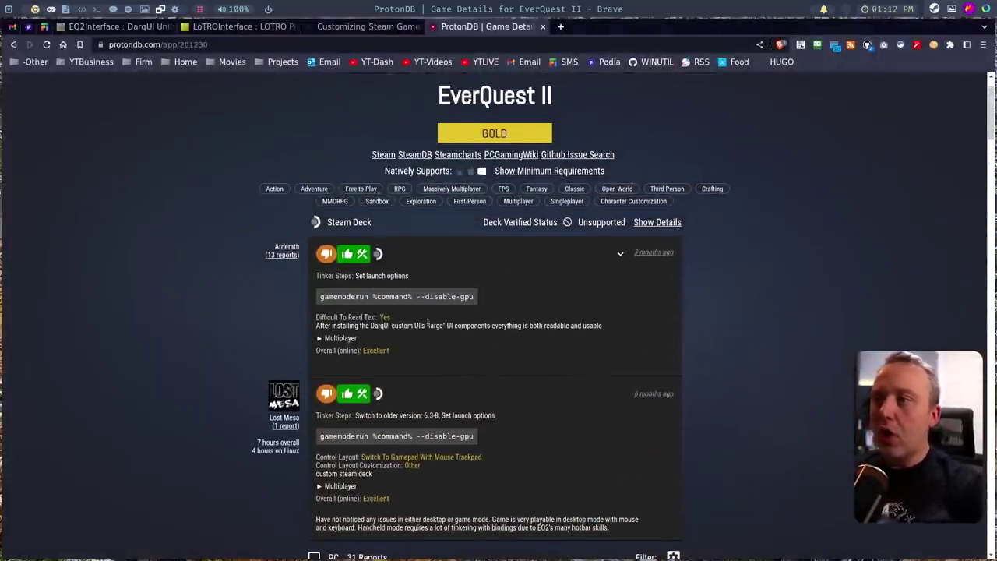
Scroll ProtonDB's EverQuest II reports and select the --use-gl=gles2 launch option text.
scroll("down", 3)
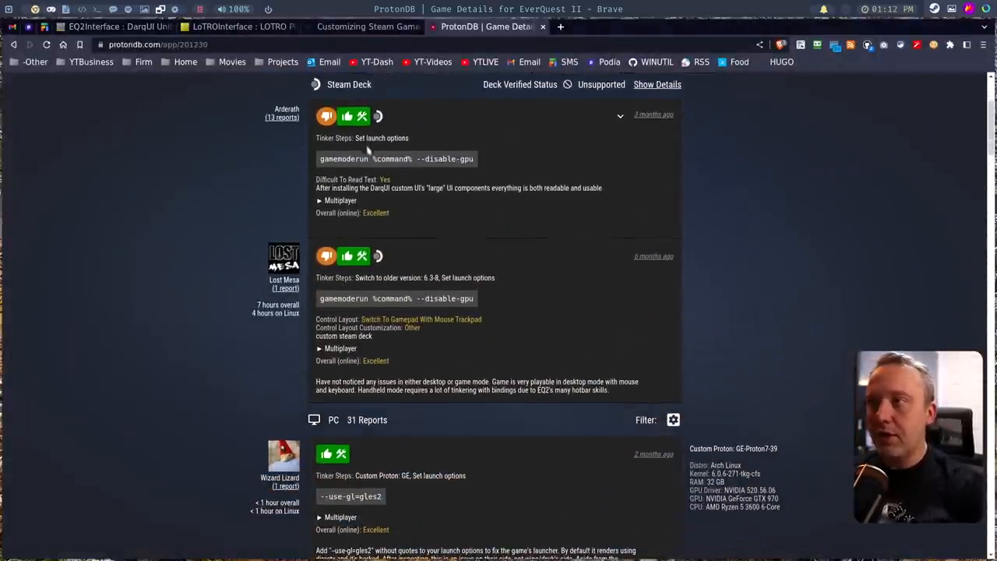
scroll("down", 3)
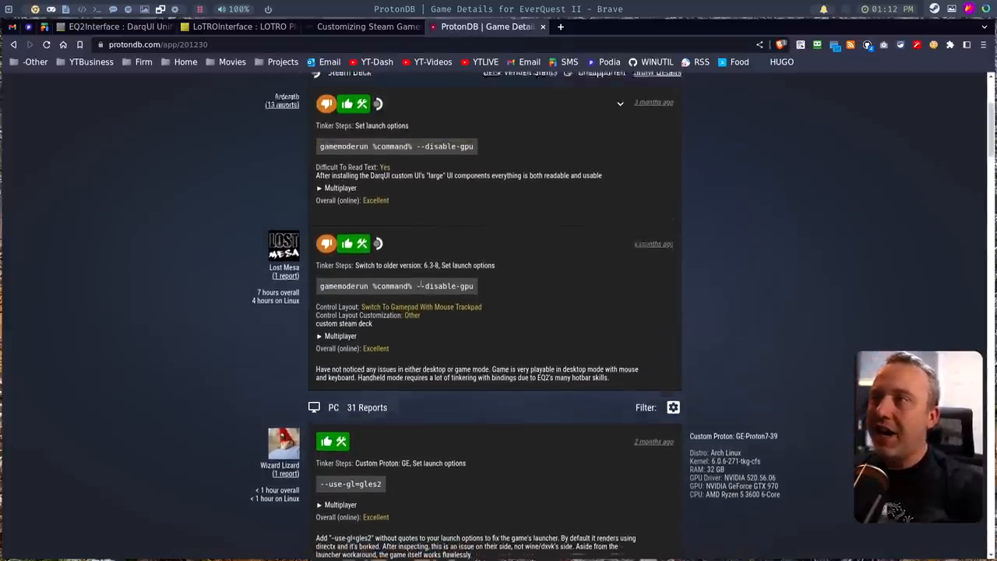
scroll("down", 3)
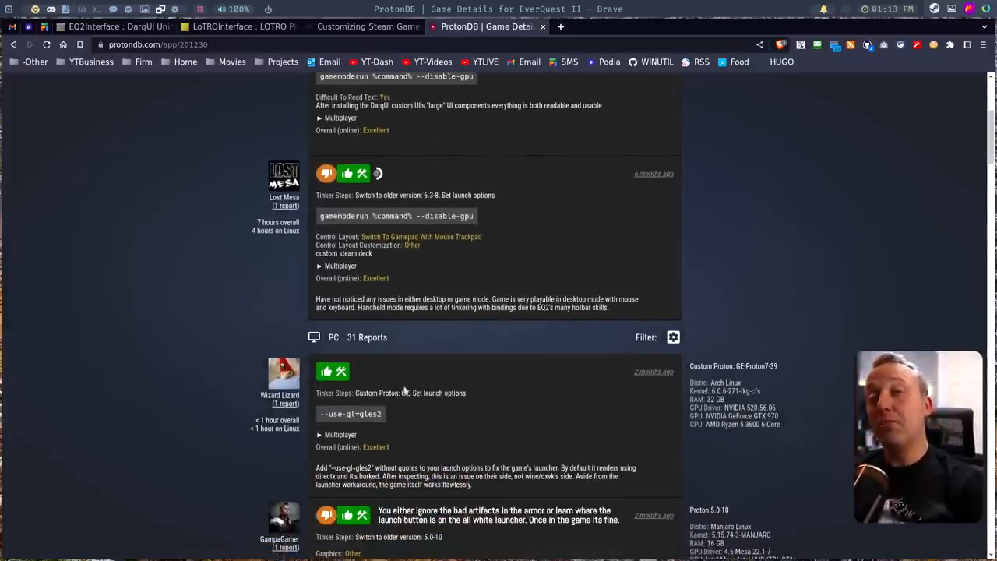
scroll("down", 3)
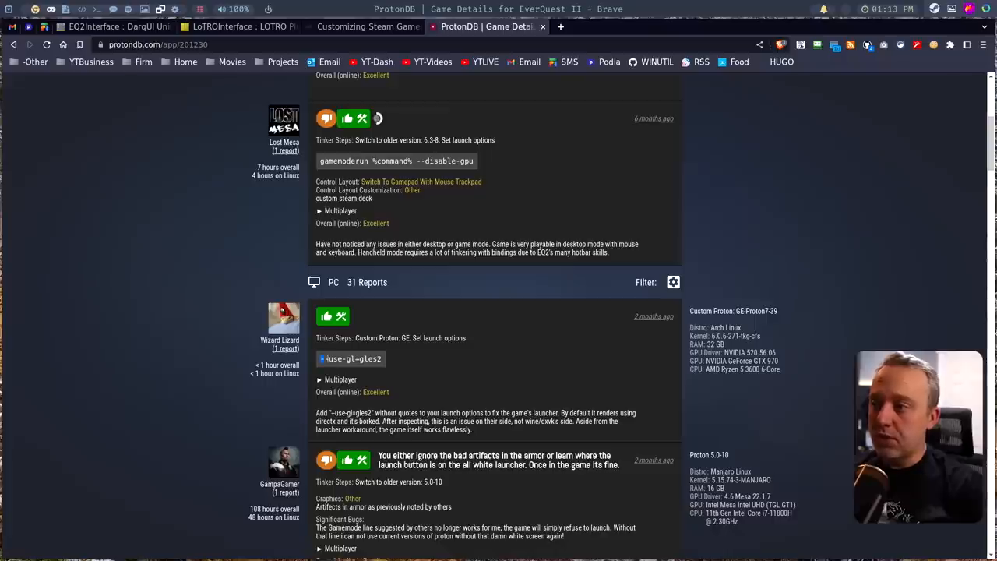
triple_click(351, 359)
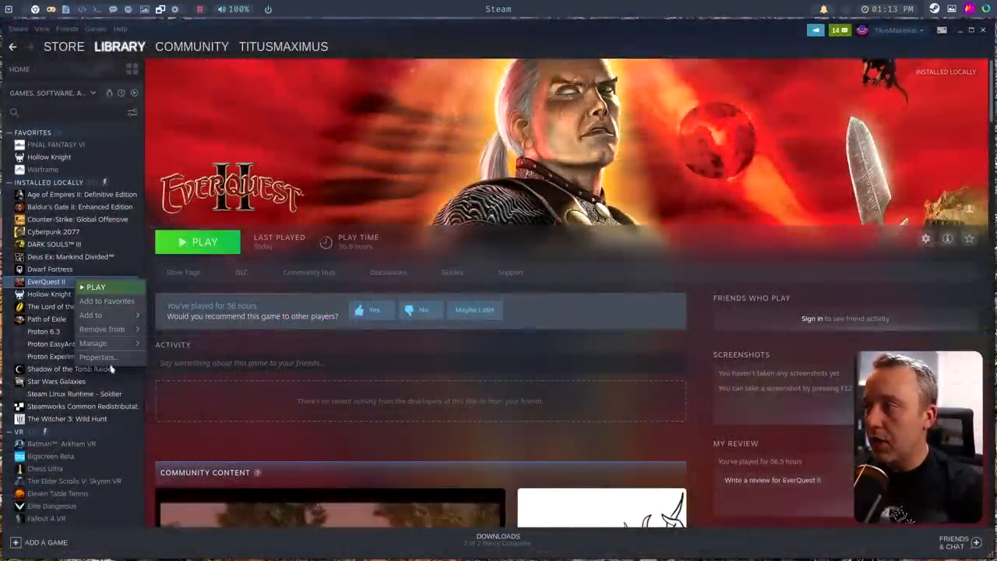
Open EverQuest II's Properties from the Steam library.
left_click(97, 357)
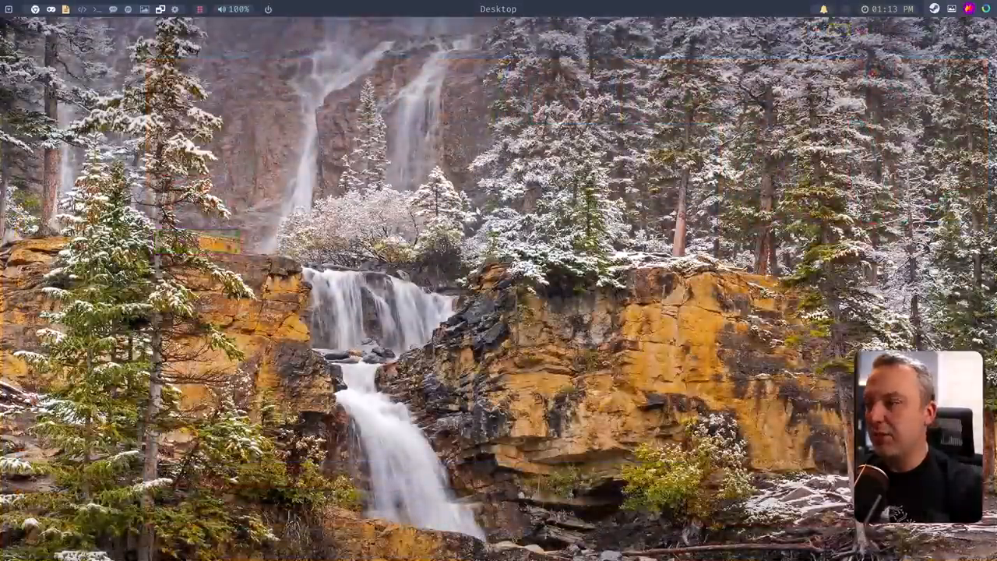
Run protonup and confirm the Proton-GE-Proton7-43 download with y.
key("Return")
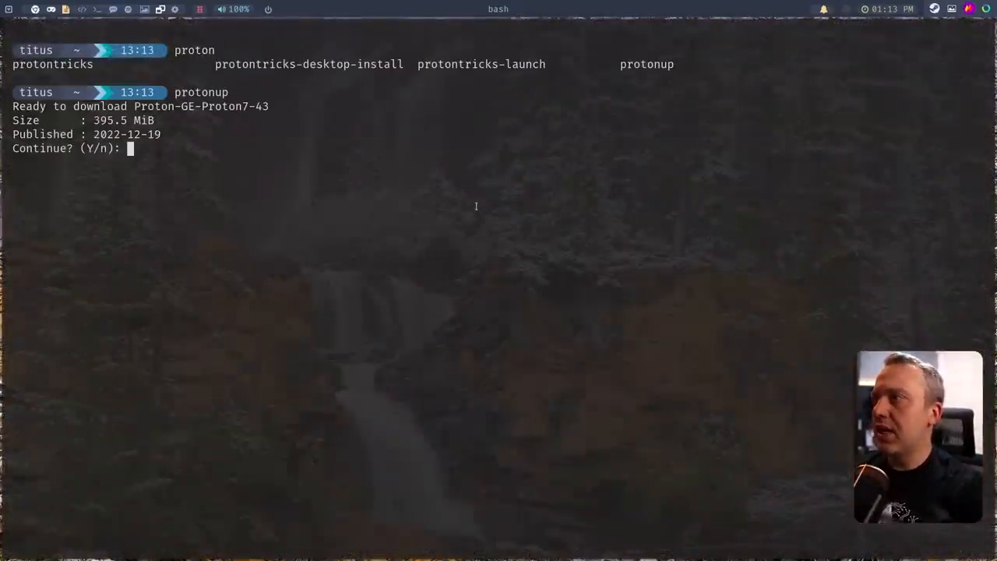
type("y")
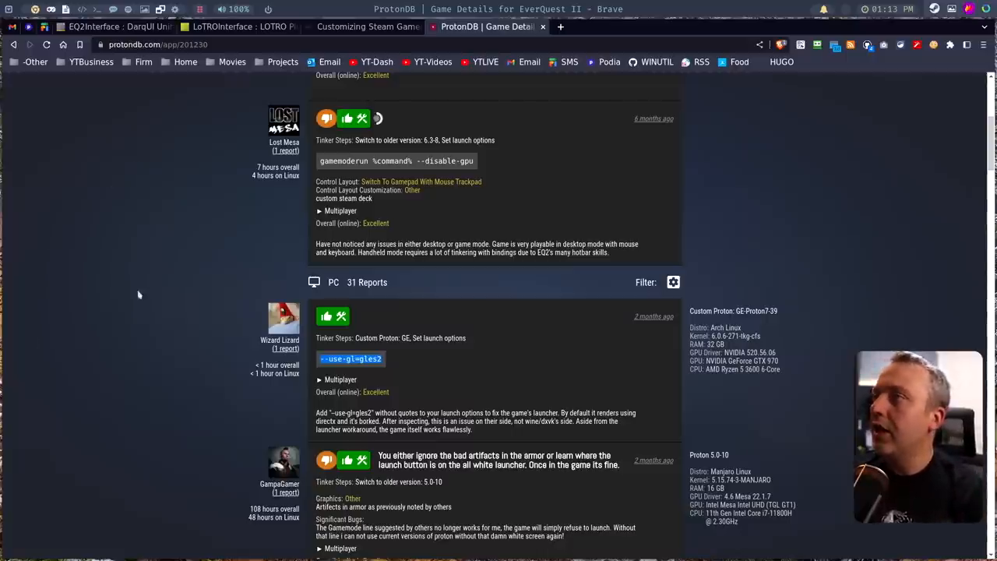
mouse_move(149, 32)
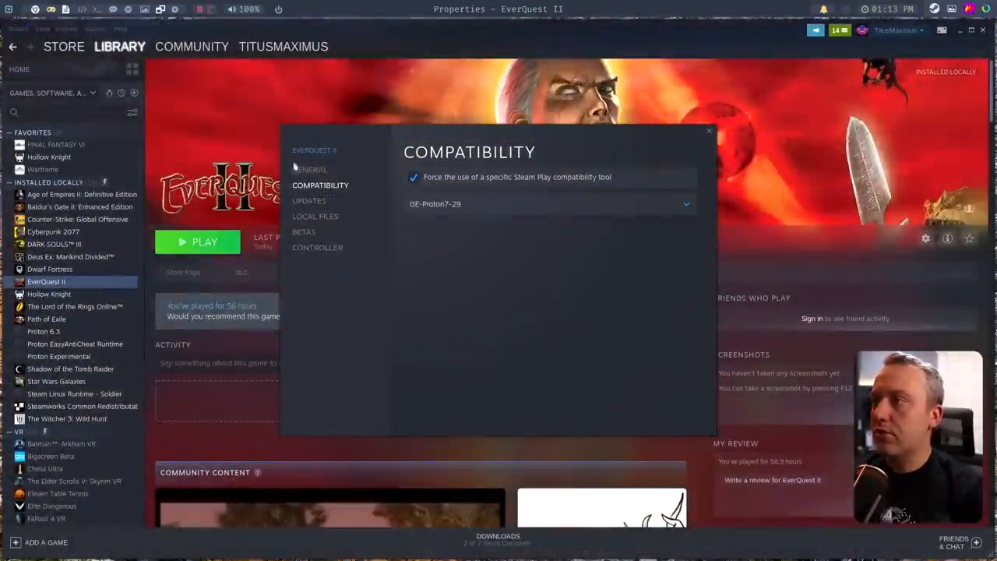
Open EverQuest II's general properties to set its launch options under GE-Proton7-29.
left_click(309, 169)
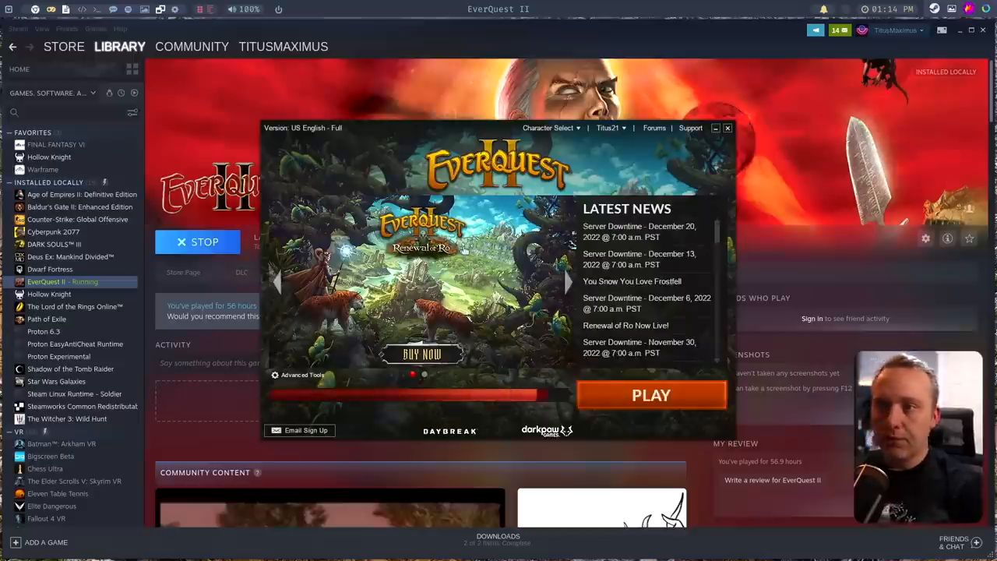
Launch EverQuest II, enter the world as Zeakus, and open the Frostfang Sea map.
left_click(651, 395)
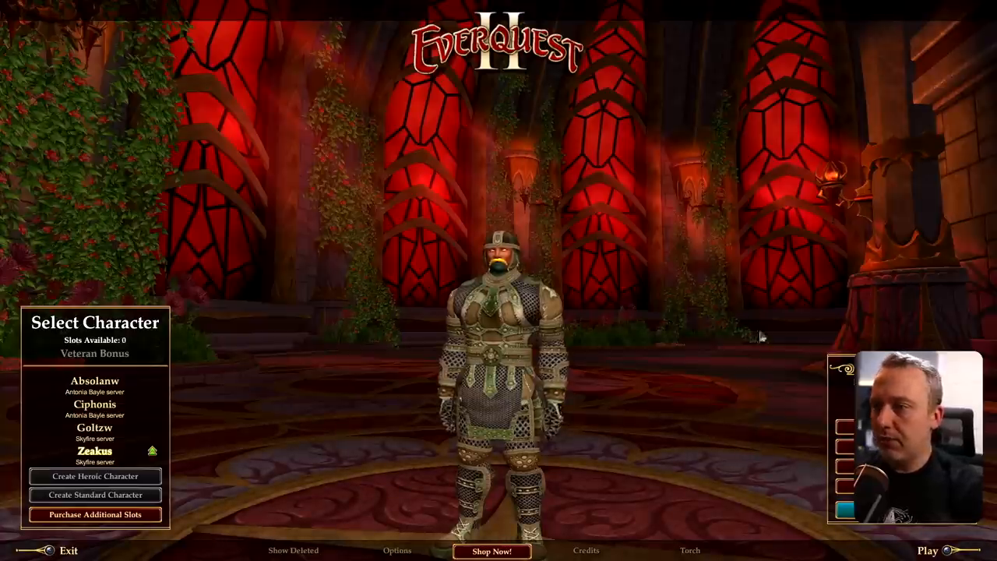
left_click(929, 548)
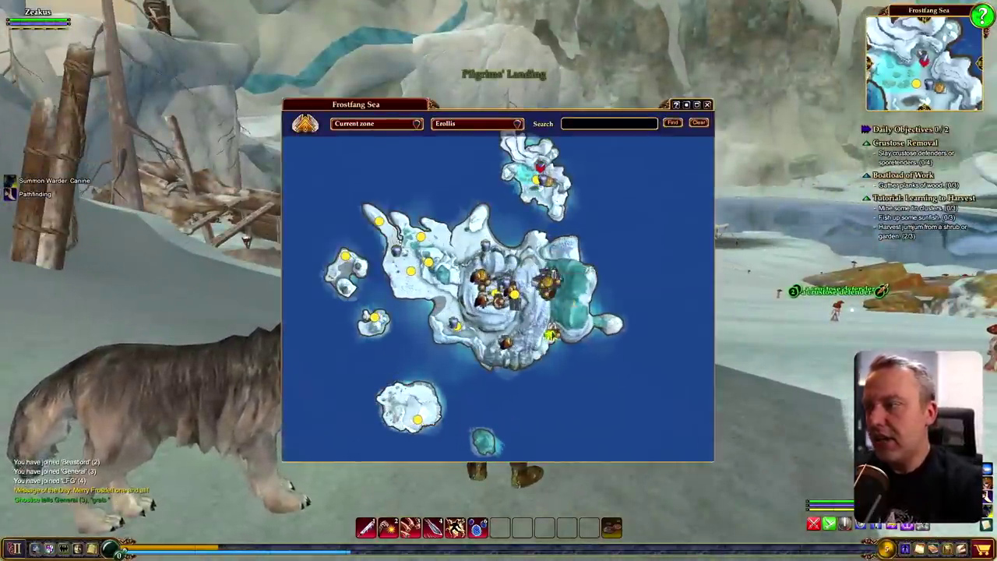
left_click(704, 105)
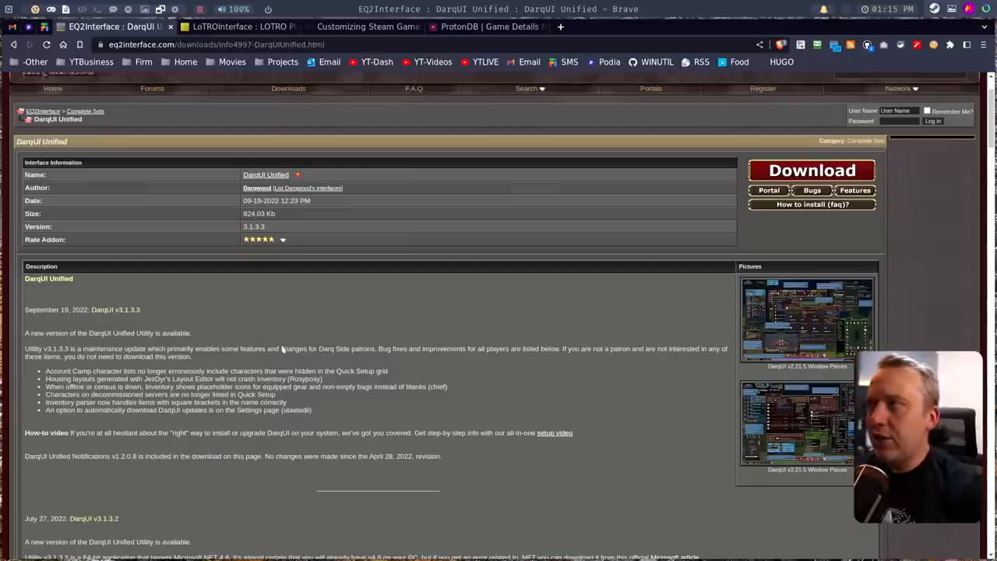
Browse the LOTRO Plugin Compendium and DarqUI Unified pages, then focus the darqui_3133.zip terminal.
left_click(249, 27)
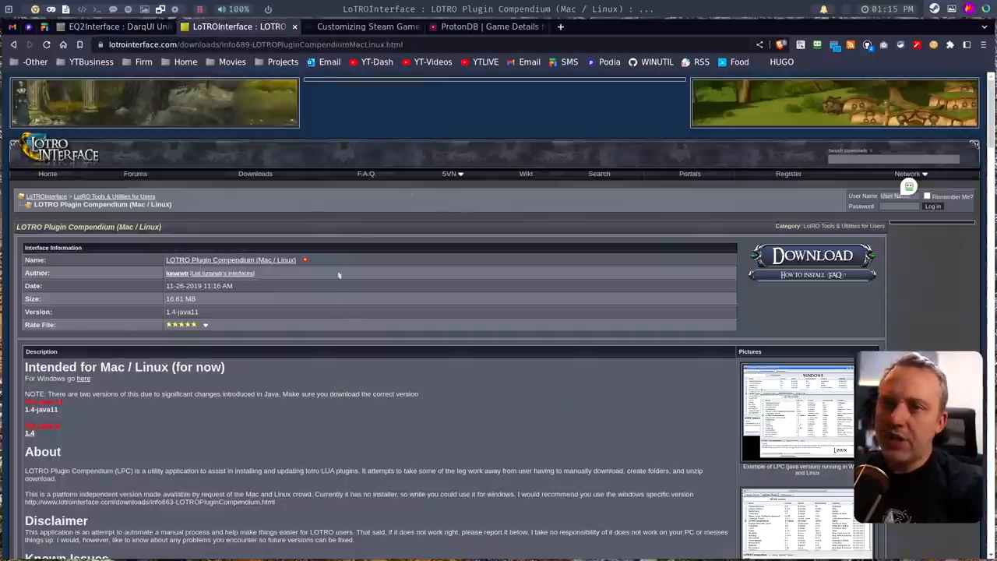
scroll("down", 3)
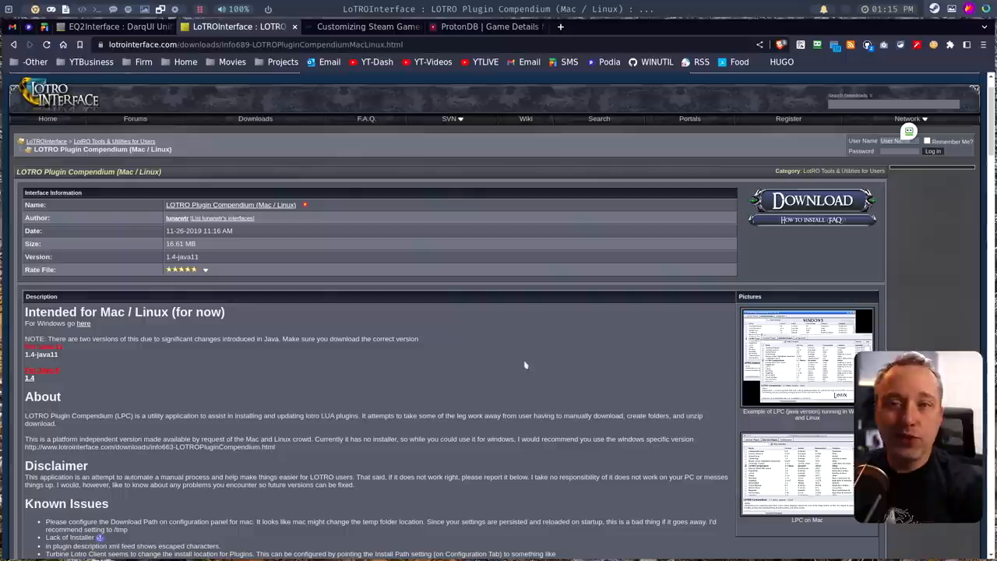
mouse_move(500, 378)
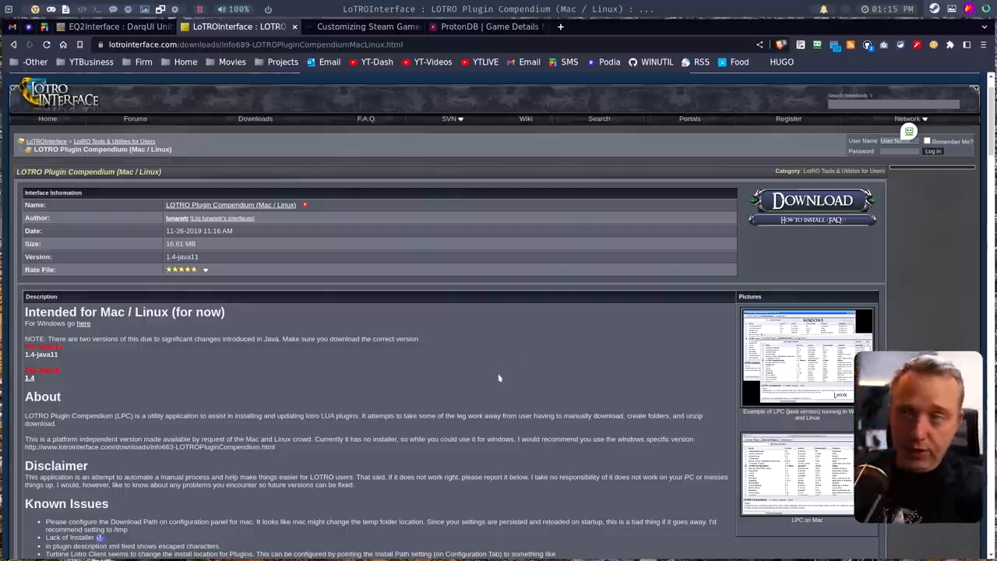
left_click(101, 25)
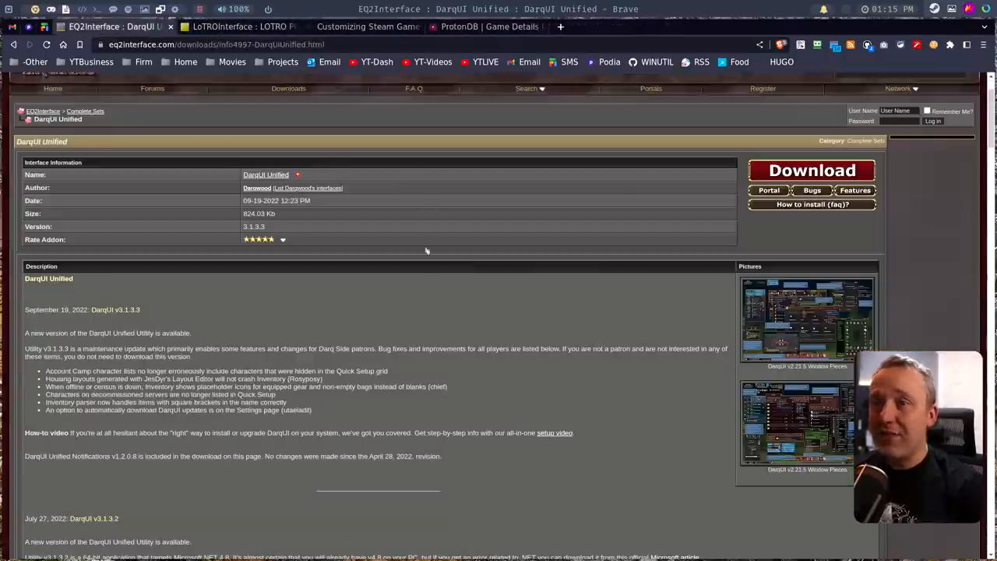
left_click(812, 170)
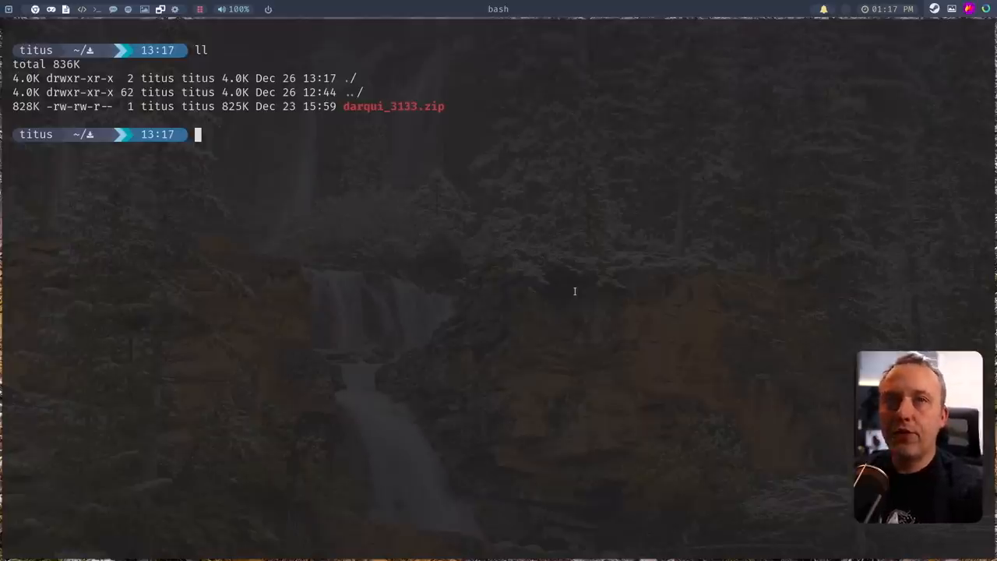
Unzip darqui_3133.zip into DarqUI Unified.exe and DarqUI_Notify.exe, then tab-complete protontricks commands.
type("unzip darqui_3133.zi")
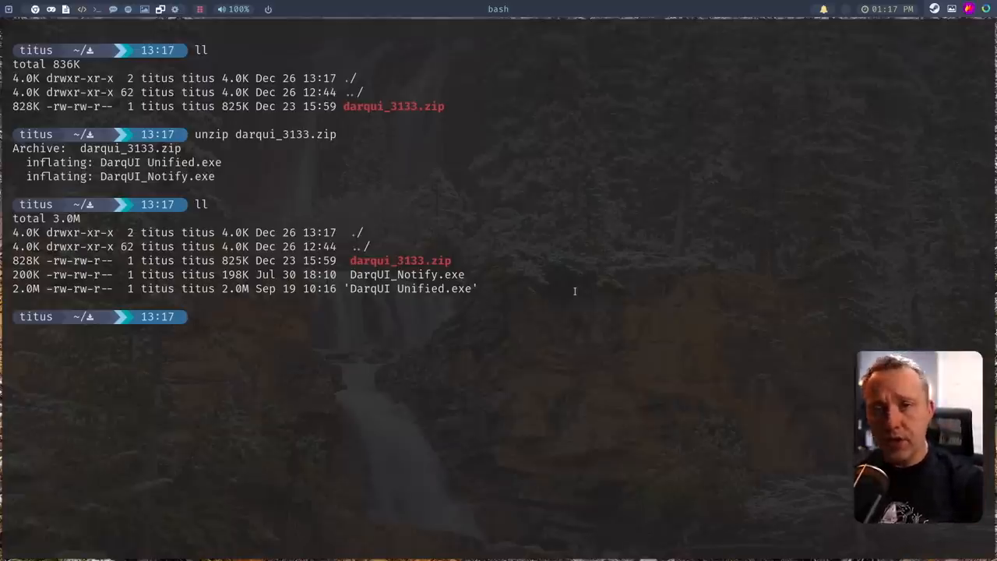
type("p")
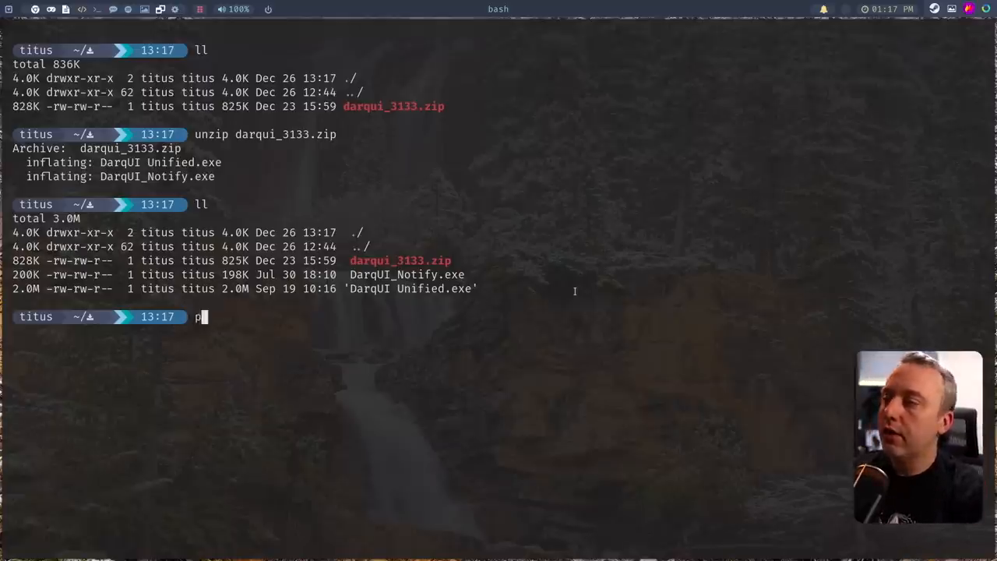
type("rotontrick")
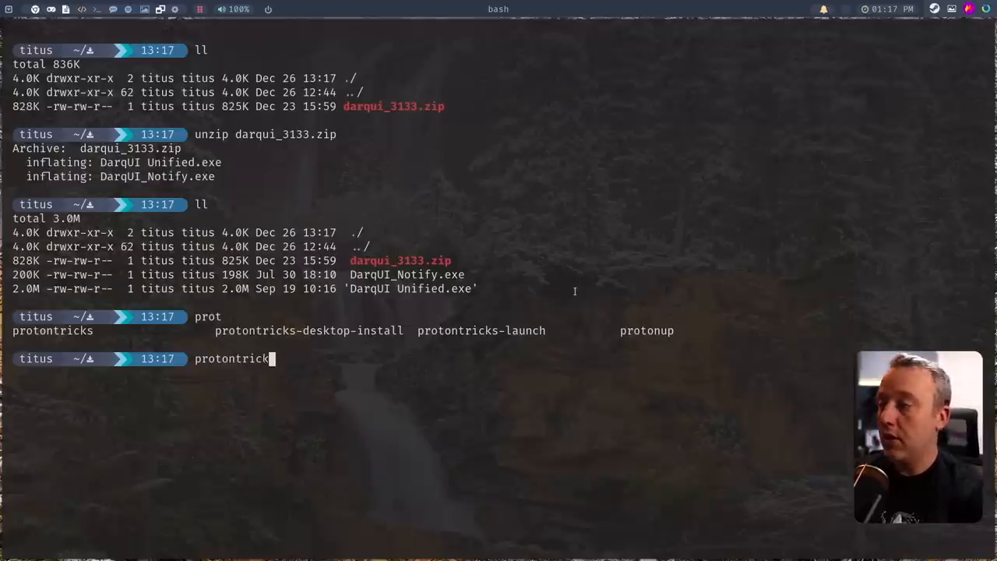
key("Tab")
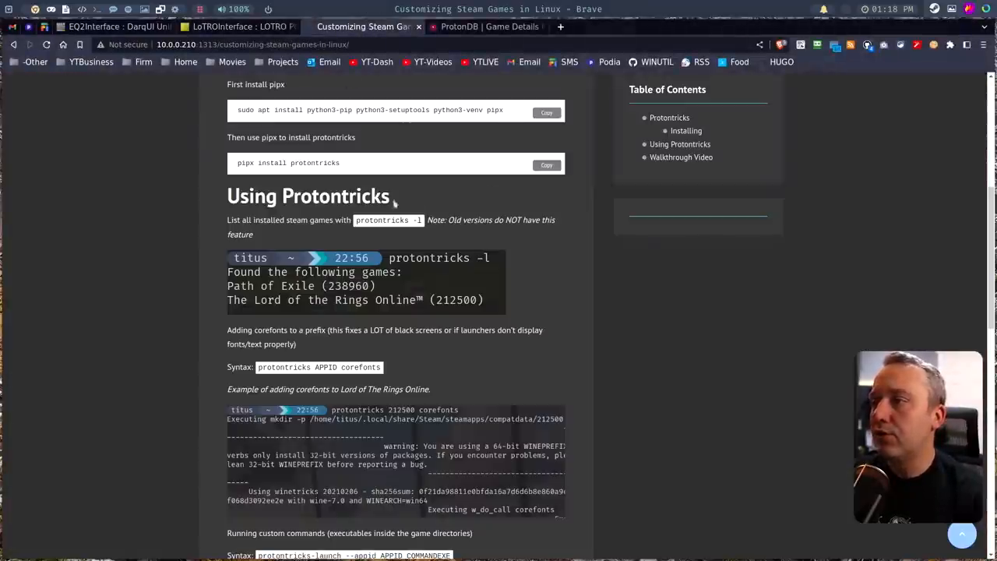
Scroll the guide to Using Protontricks and confirm the working directory with pwd.
scroll("down", 3)
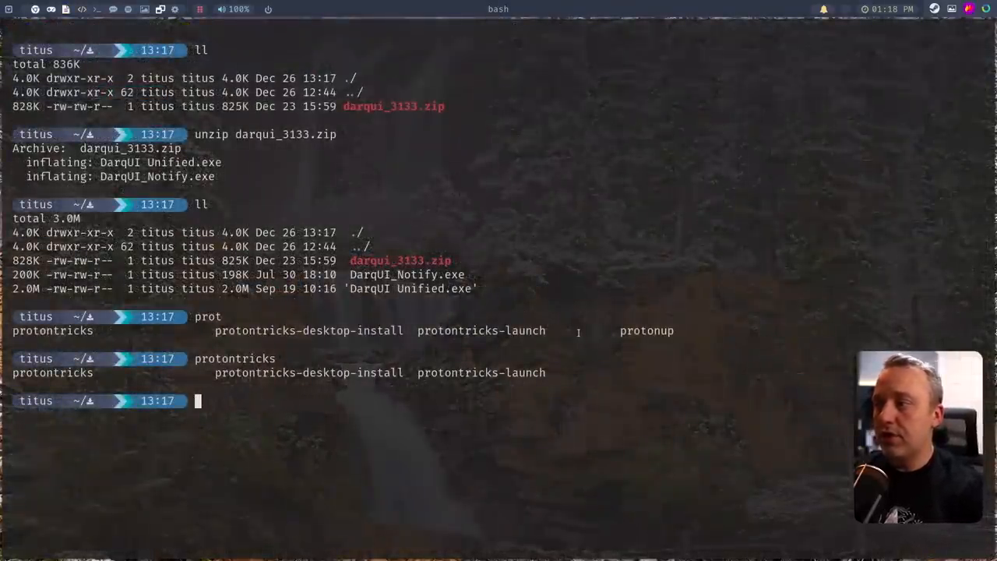
type("pwd")
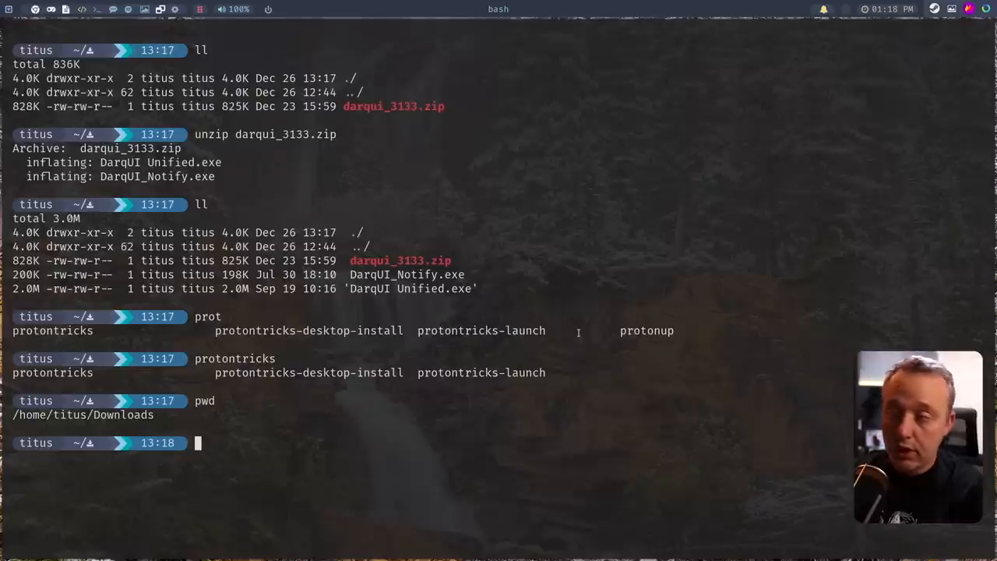
List protontricks-visible games and launch 'DarqUI Unified.exe' in EverQuest II's 201230 prefix.
type("protontricks -l")
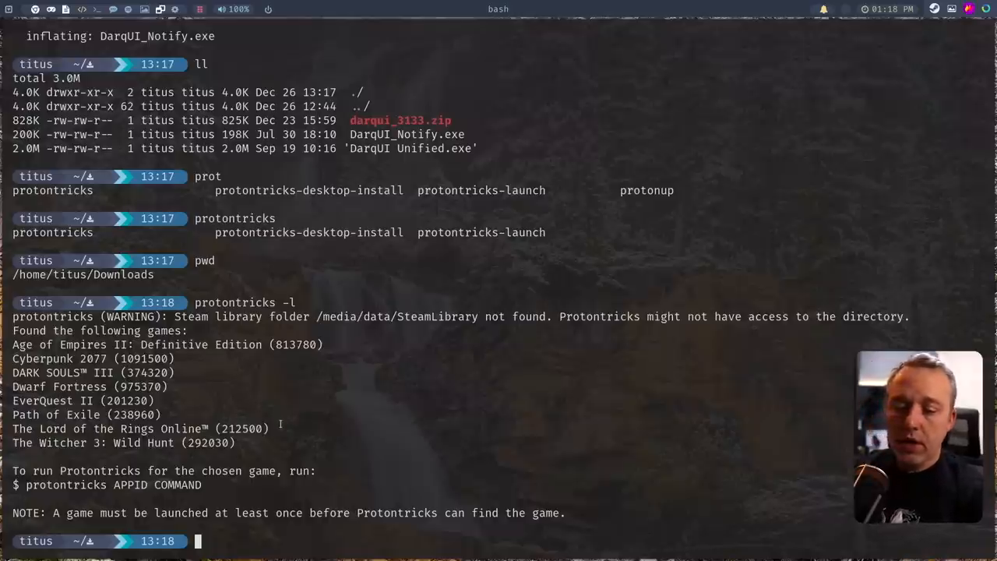
type("protontricks-launch")
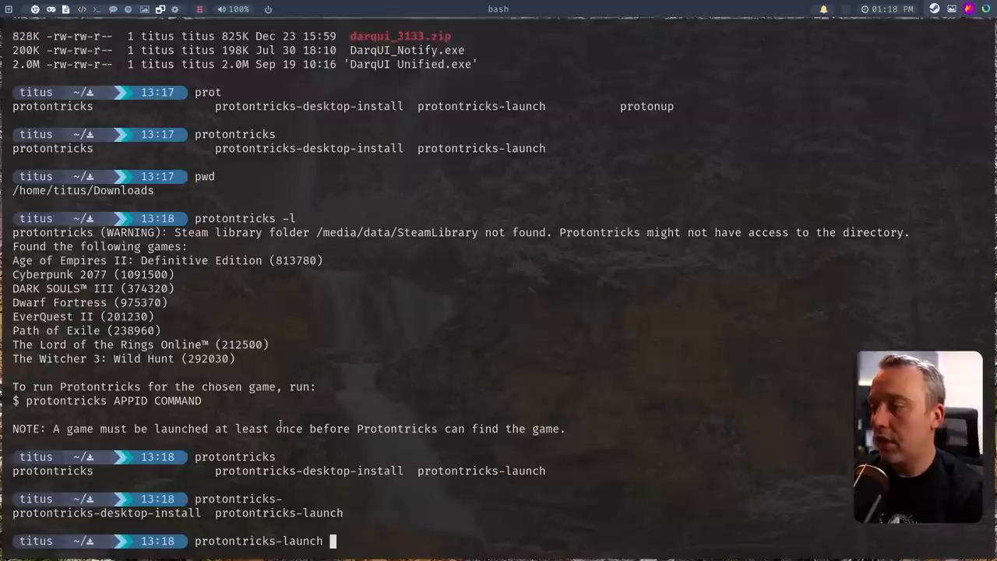
type("--")
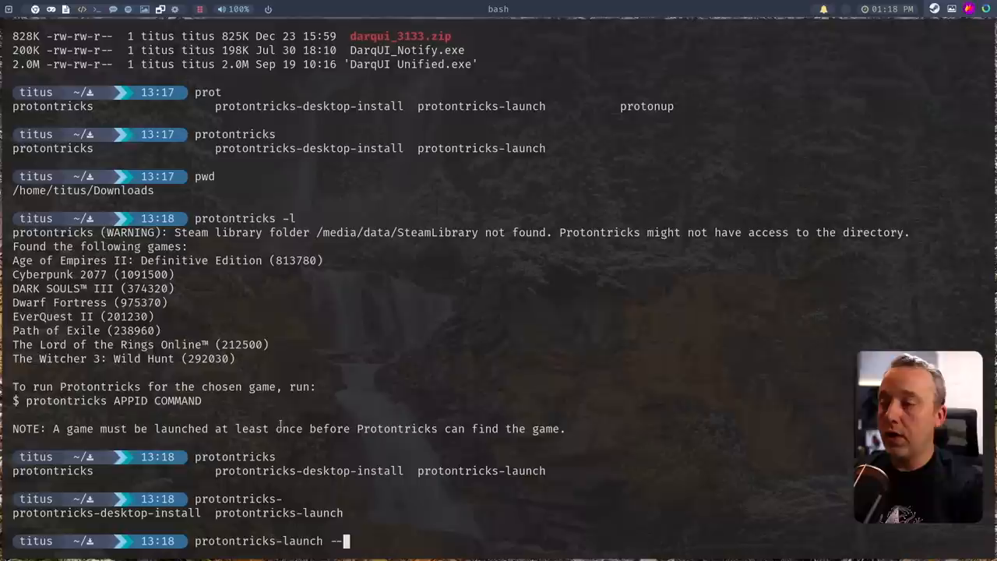
type("appid")
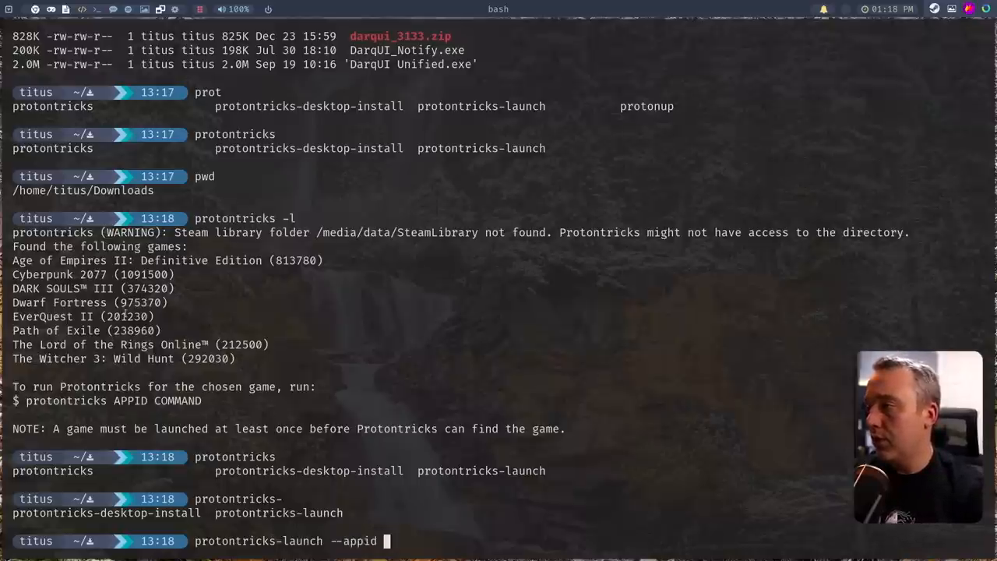
type("201230")
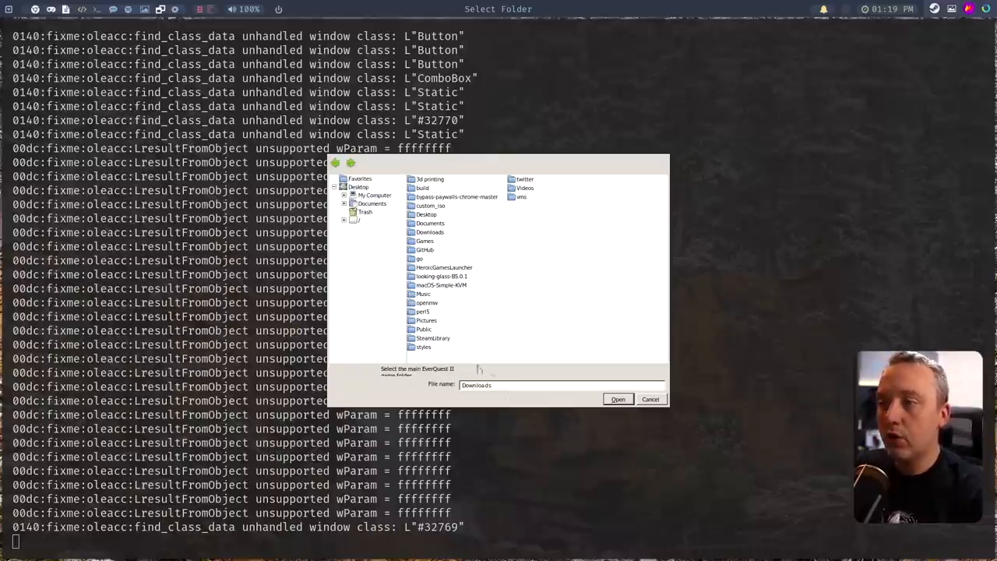
mouse_move(471, 375)
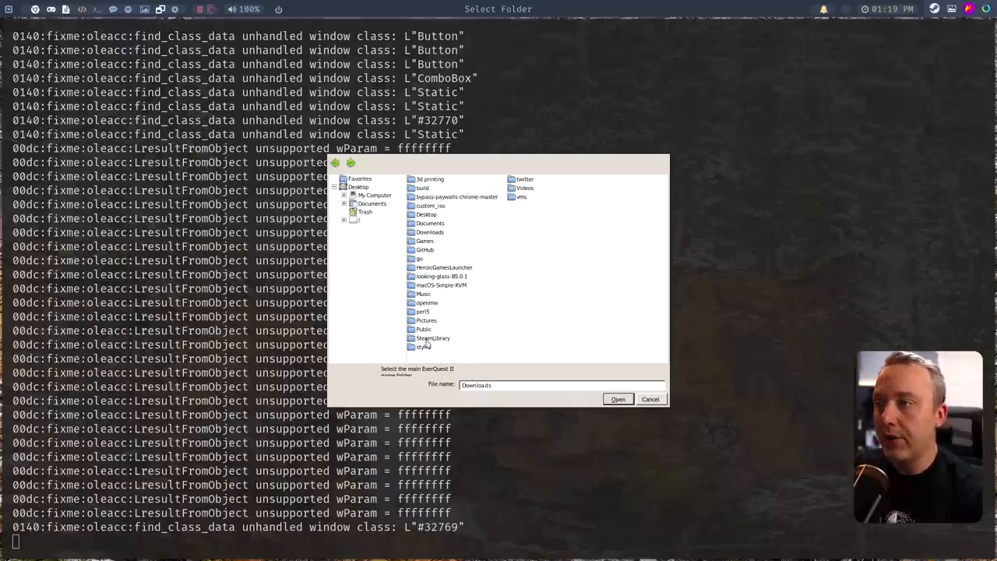
Browse the folder dialog into SteamLibrary and then its steamapps folder.
double_click(432, 338)
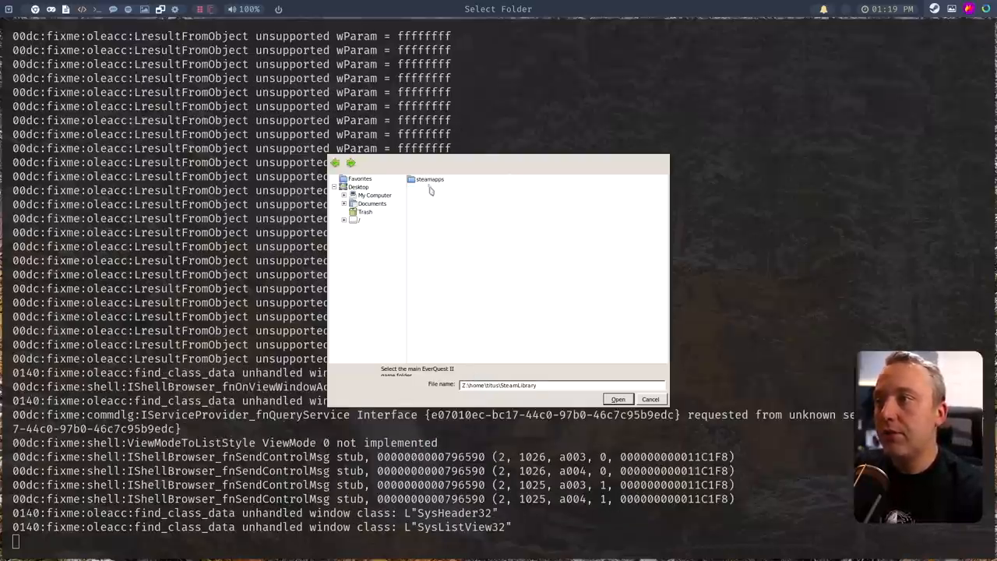
double_click(427, 178)
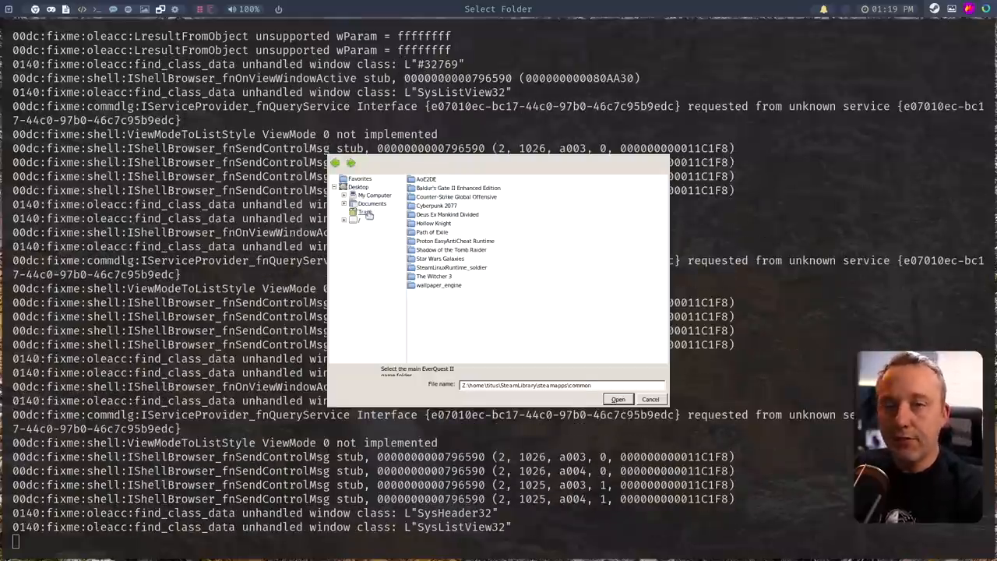
mouse_move(380, 219)
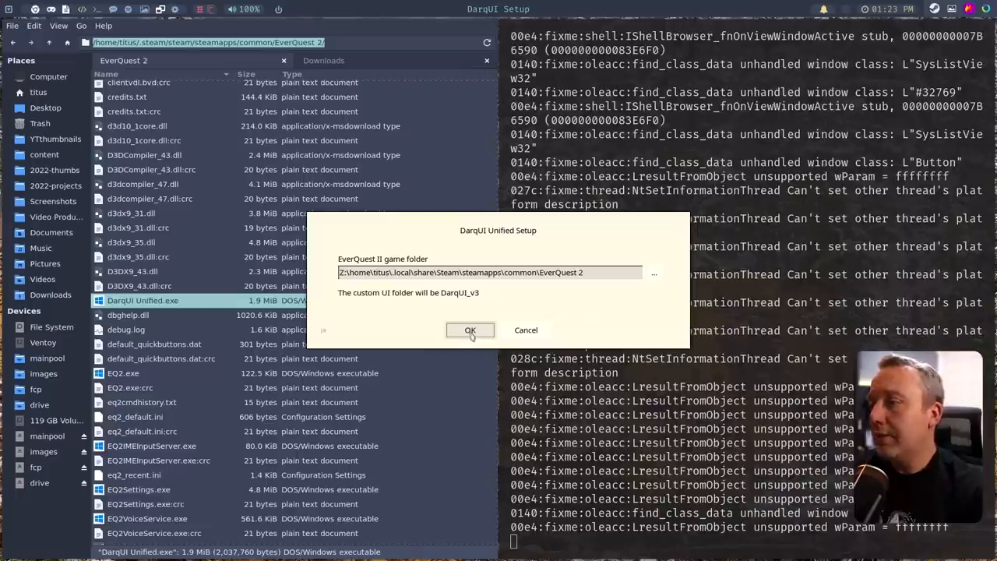
Confirm the EverQuest 2 folder, run DarqUI's automatic setup, and return to Steam's EverQuest II page.
left_click(469, 330)
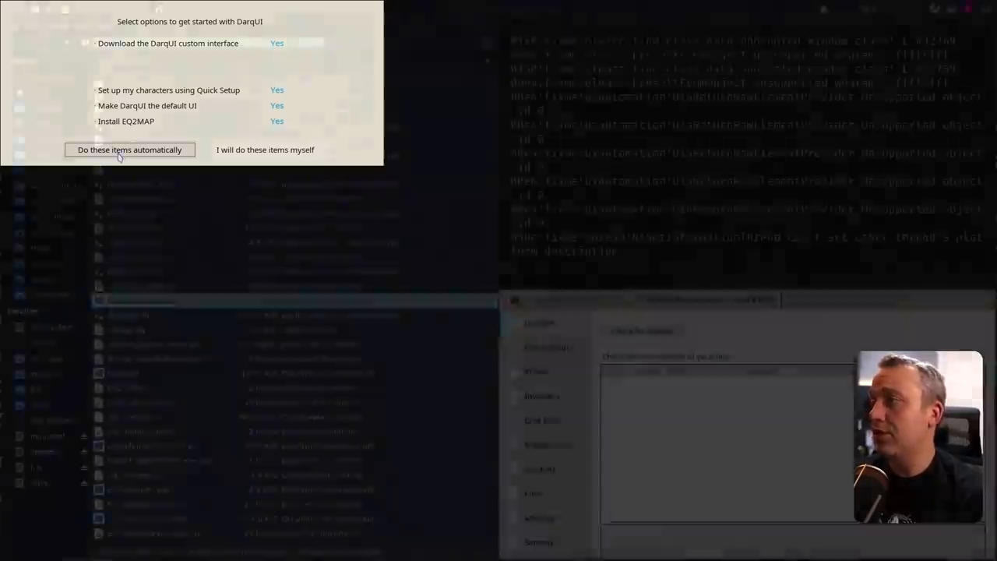
left_click(130, 149)
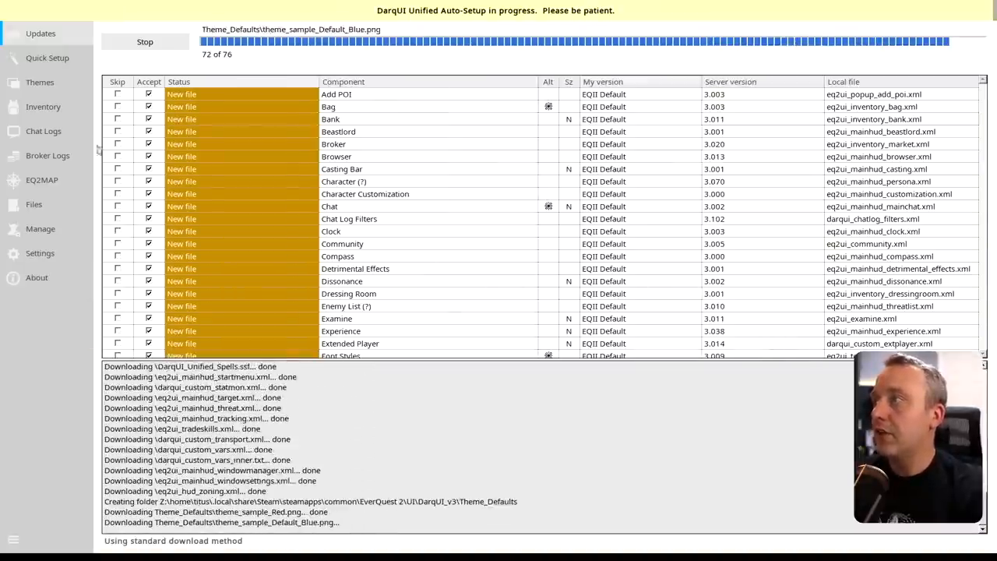
left_click(43, 58)
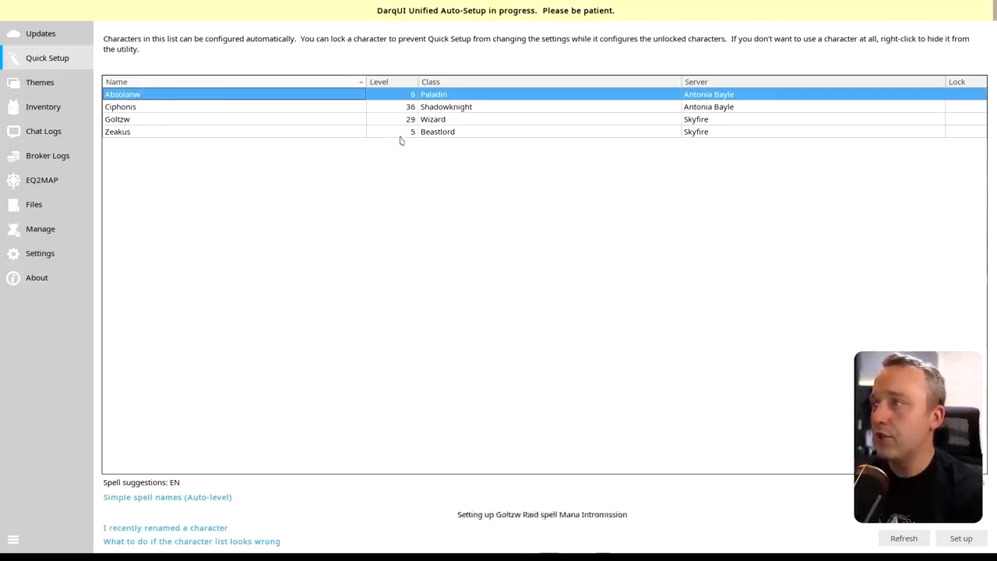
left_click(41, 180)
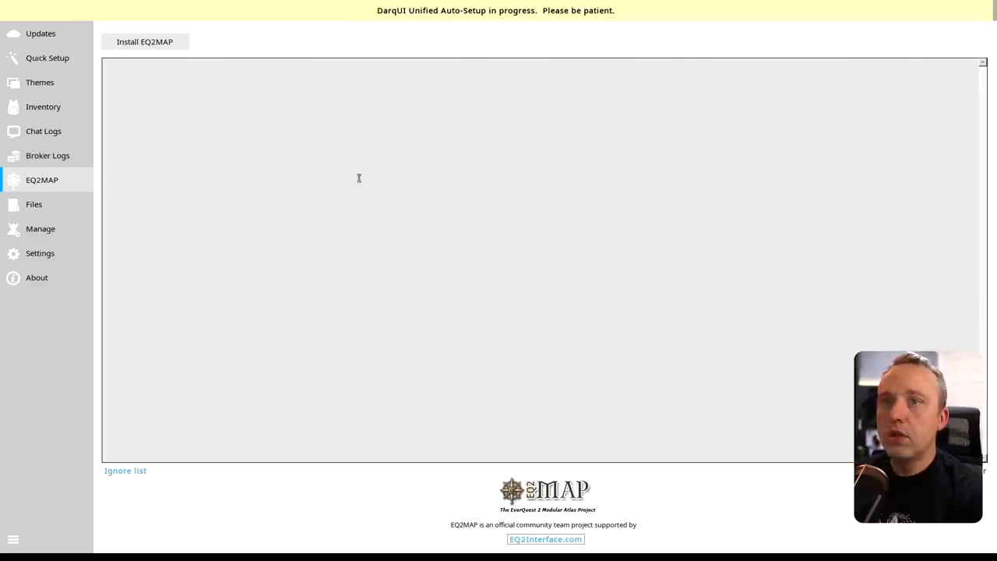
left_click(146, 41)
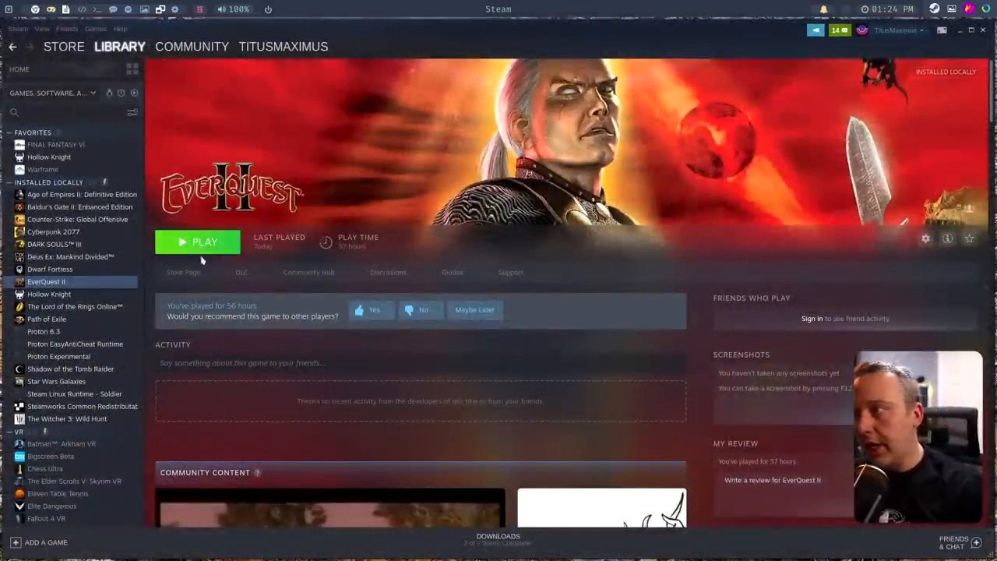
left_click(197, 242)
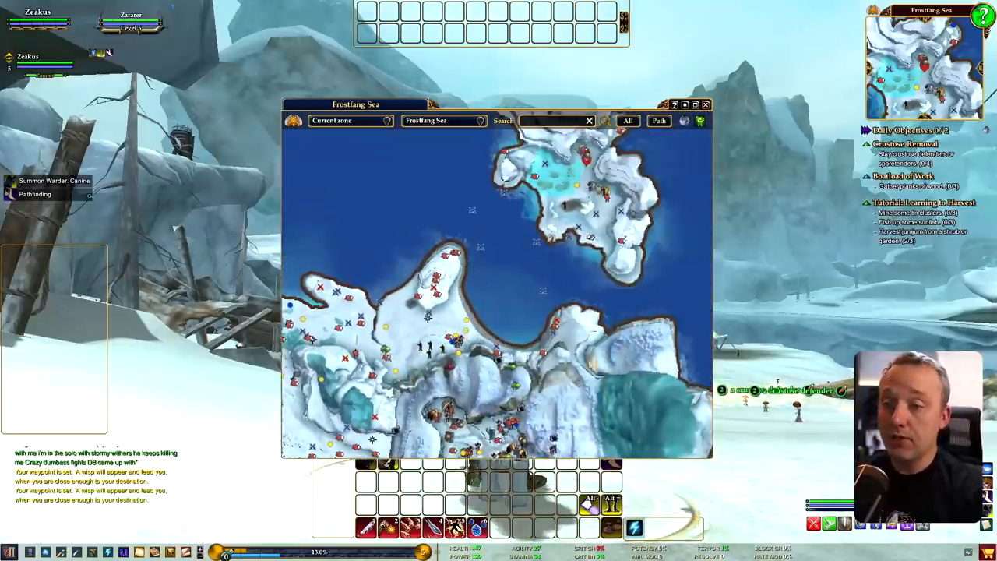
left_click(703, 101)
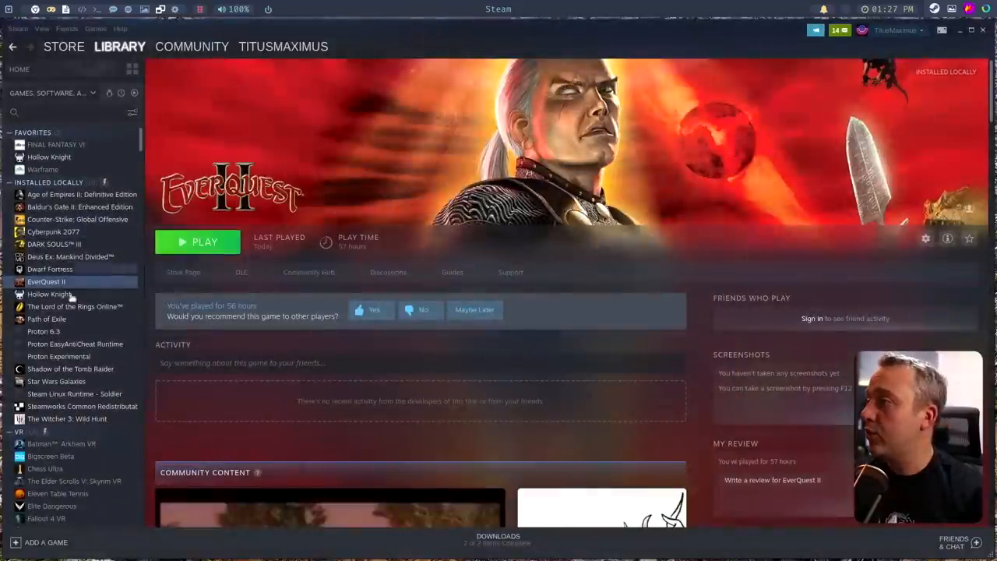
Browse The Witcher 3's local files and open its Mods folder of ten mods.
left_click(67, 418)
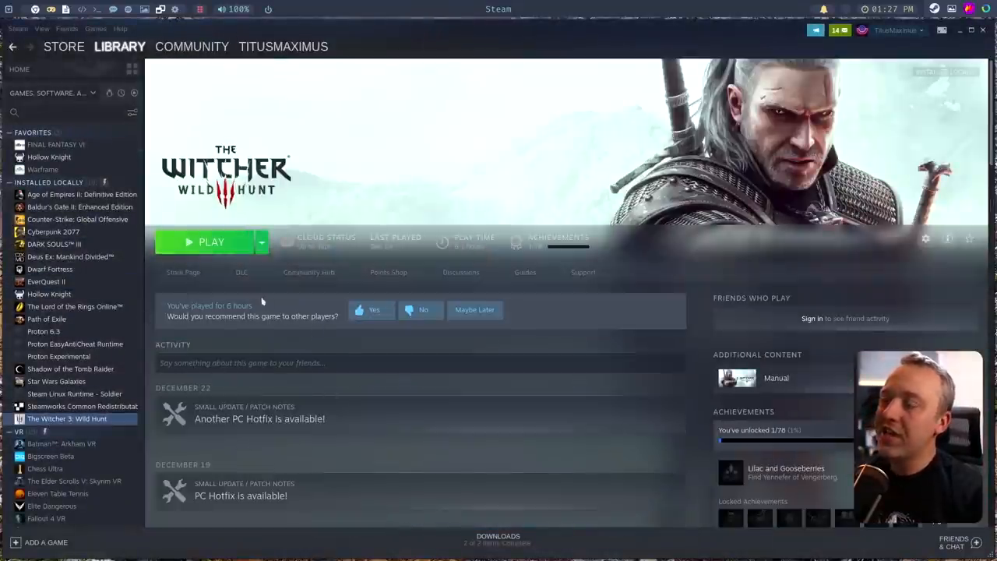
mouse_move(197, 329)
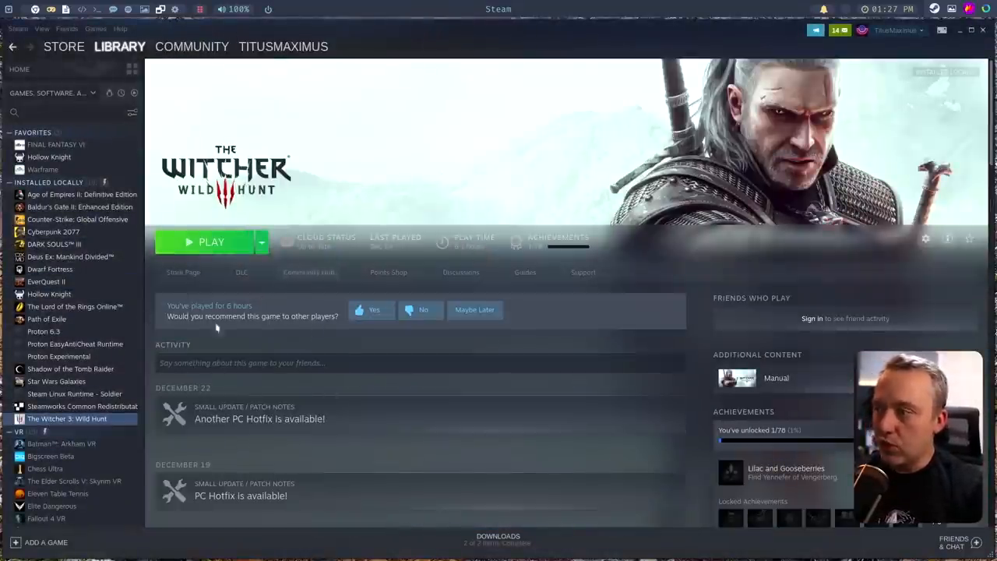
right_click(67, 418)
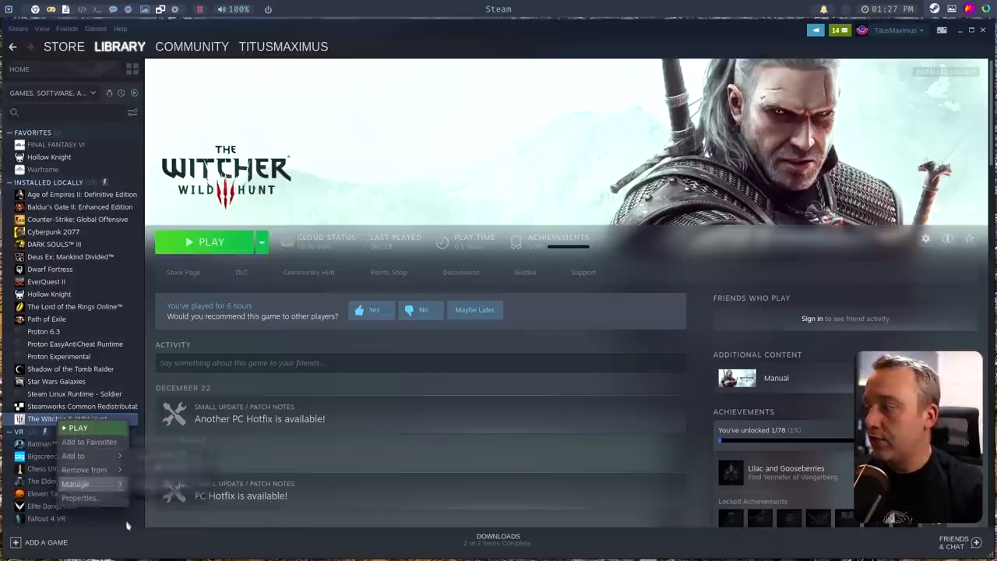
left_click(82, 498)
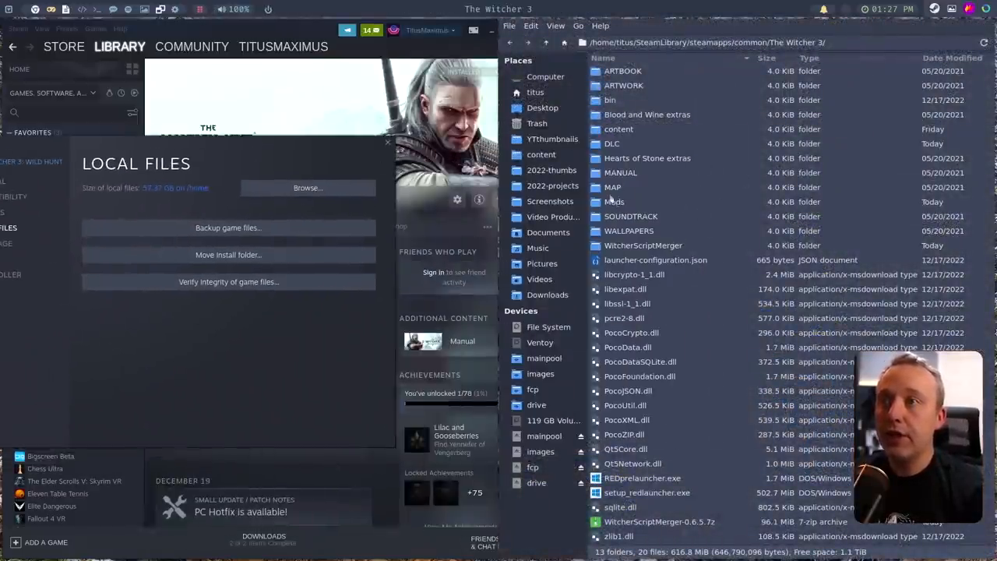
double_click(614, 202)
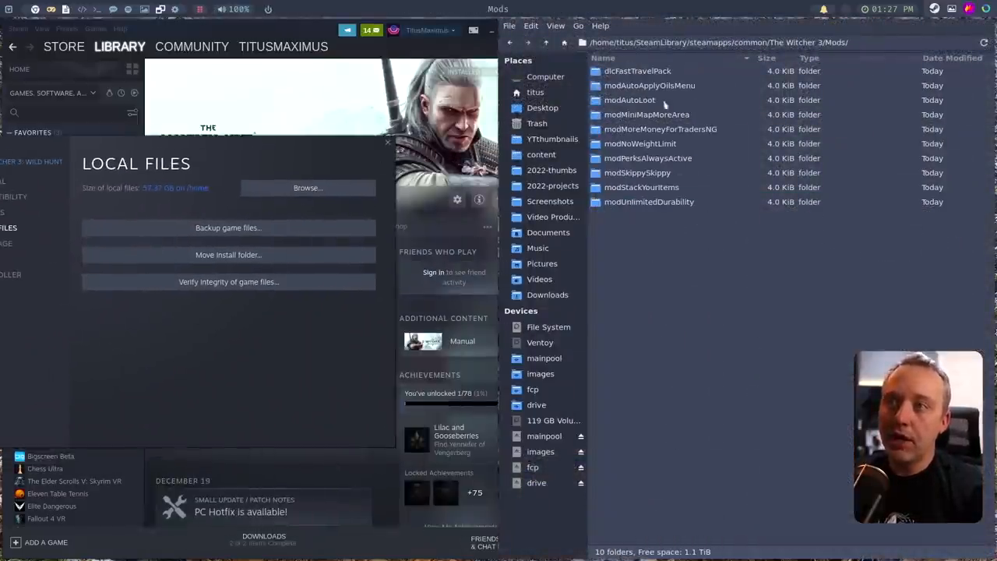